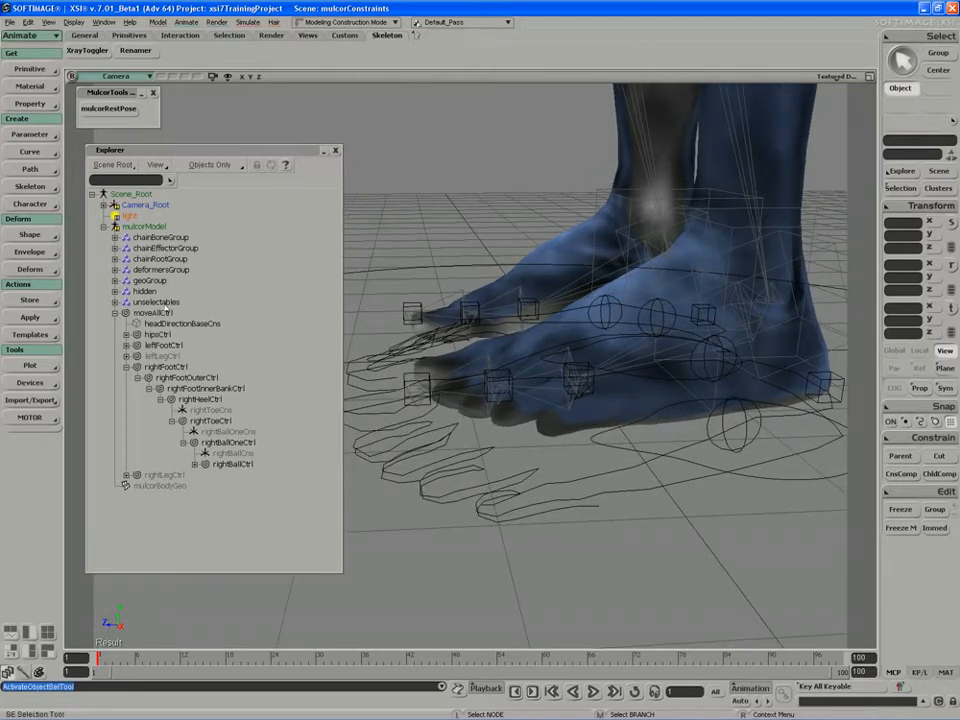
Step: Select the right foot's chain objects in the Explorer so their bones and effectors show in the viewport
{"action": "left_click", "coordinate": [156, 302]}
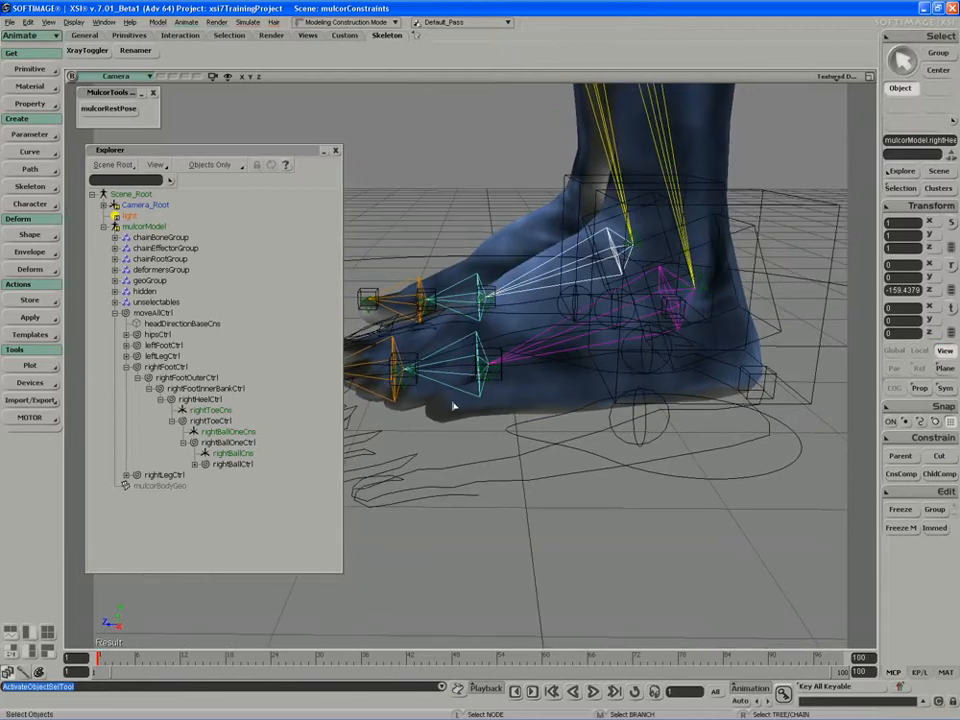
Step: Create a null from Get > Primitive, give it a pyramid display shape and adjust its size
{"action": "left_click", "coordinate": [30, 68]}
{"action": "type", "text": "leftHeelUpVector"}
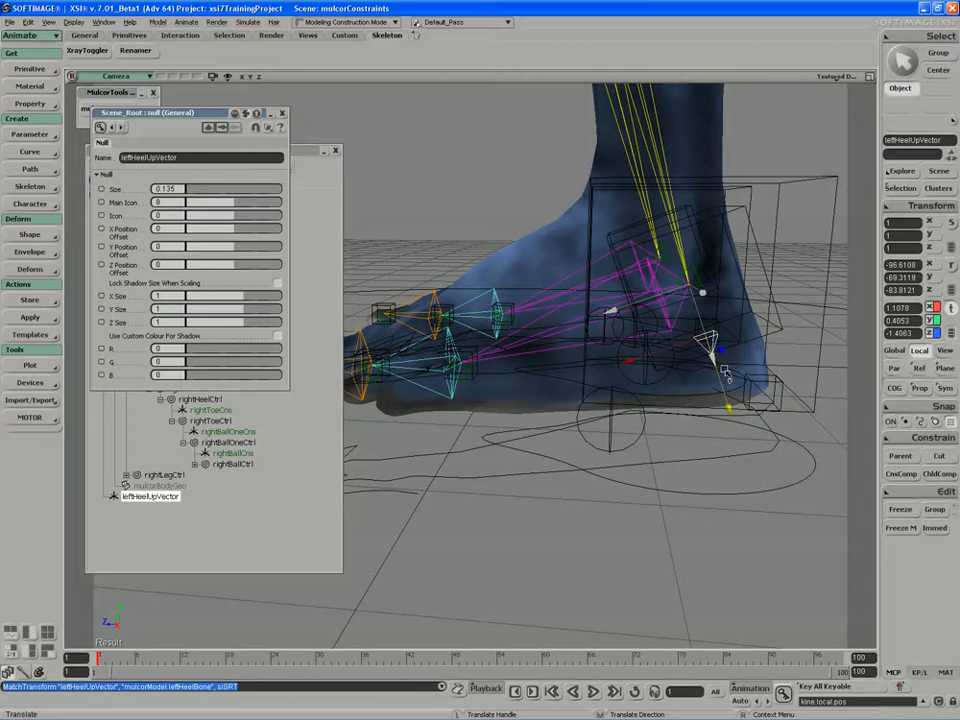
{"action": "left_click_drag", "start_coordinate": [700, 350], "coordinate": [760, 510]}
{"action": "type", "text": "BallOn"}
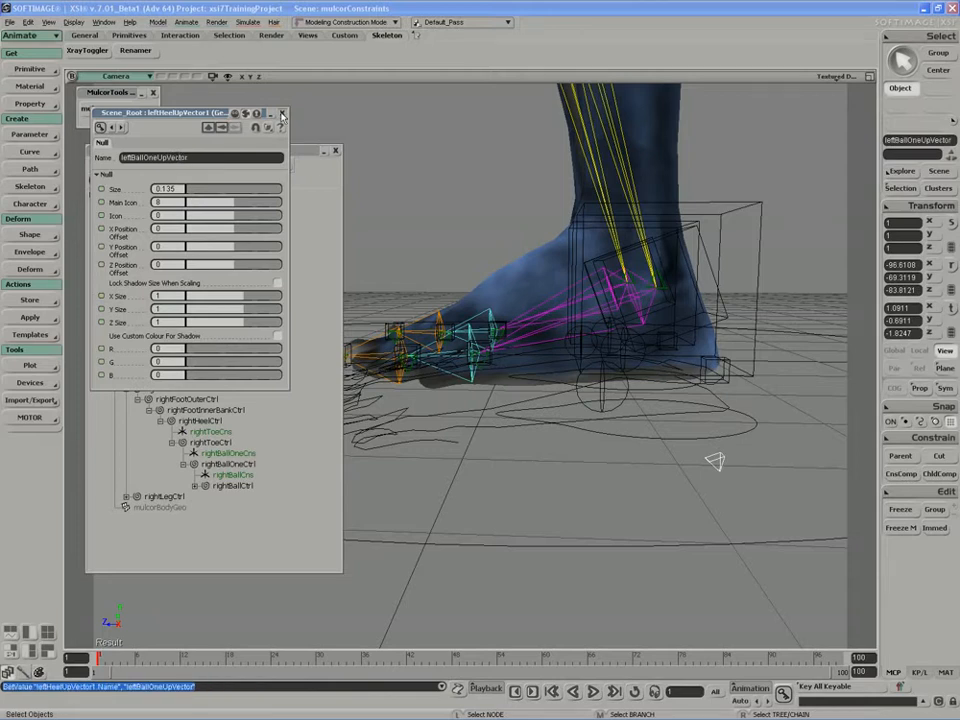
Step: Translate the up-vector nulls into a row beneath the foot
{"action": "left_click", "coordinate": [336, 150]}
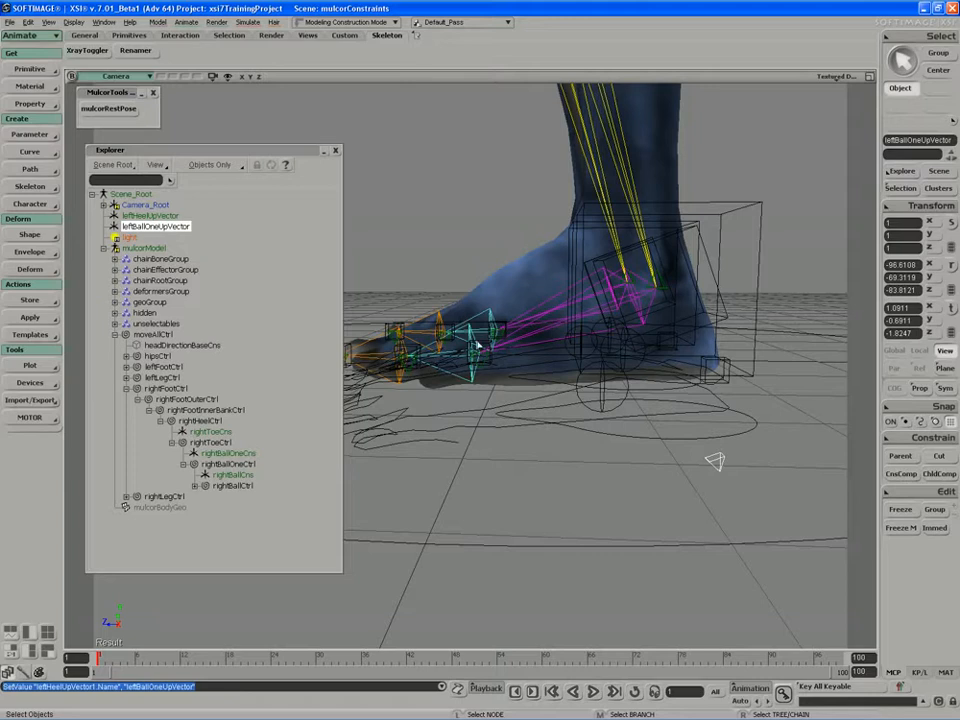
{"action": "mouse_move", "coordinate": [638, 294]}
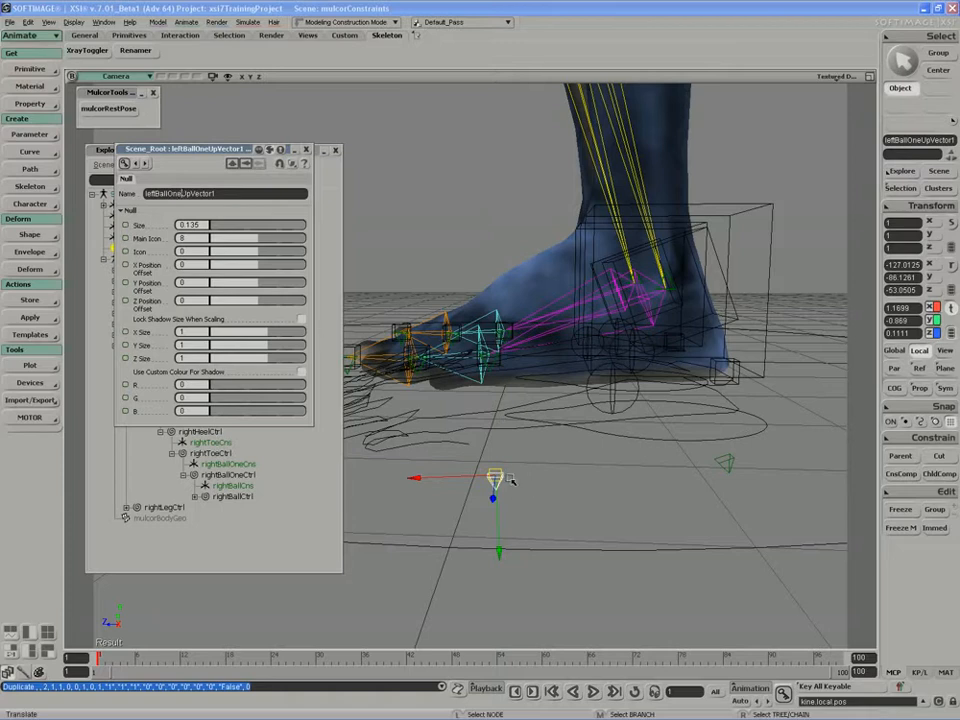
{"action": "mouse_move", "coordinate": [224, 256]}
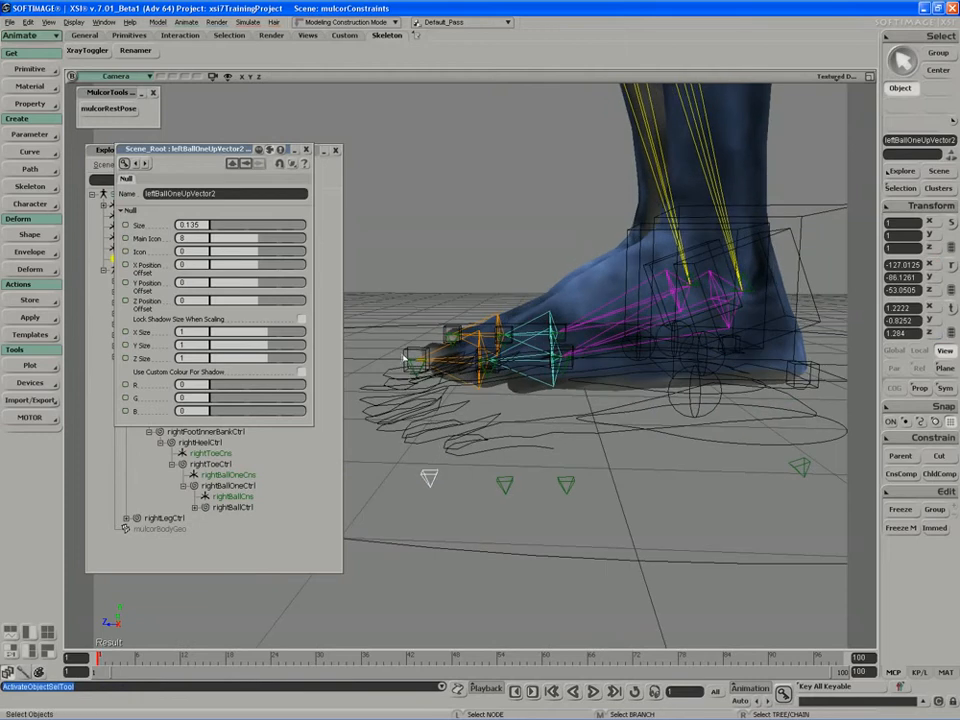
{"action": "mouse_move", "coordinate": [430, 476]}
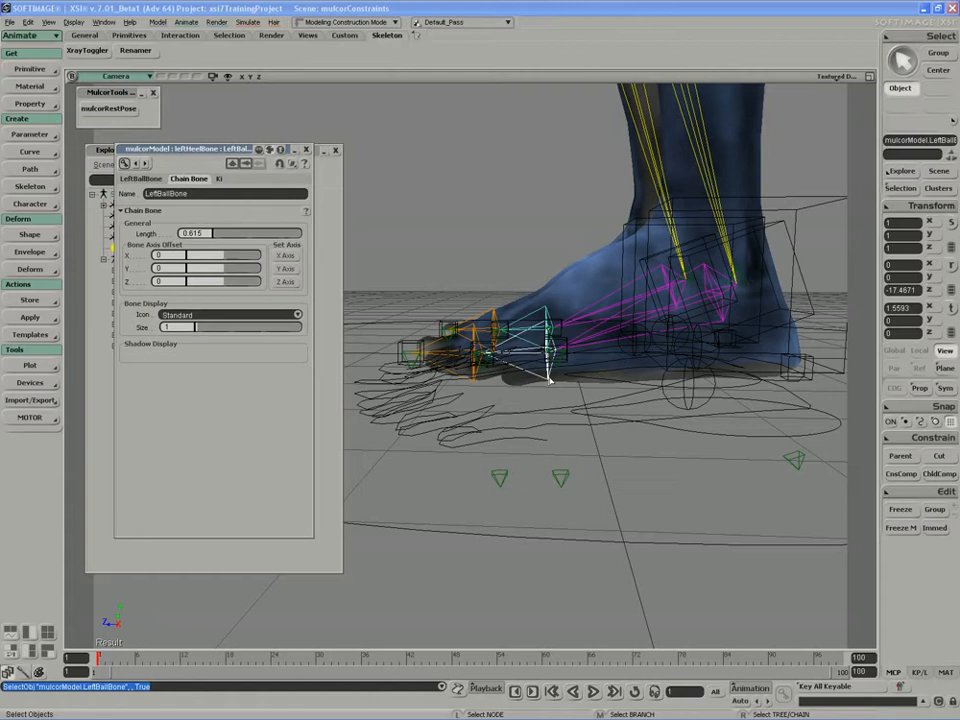
Step: Select the three up-vector nulls together in the Explorer hierarchy
{"action": "left_click", "coordinate": [190, 178]}
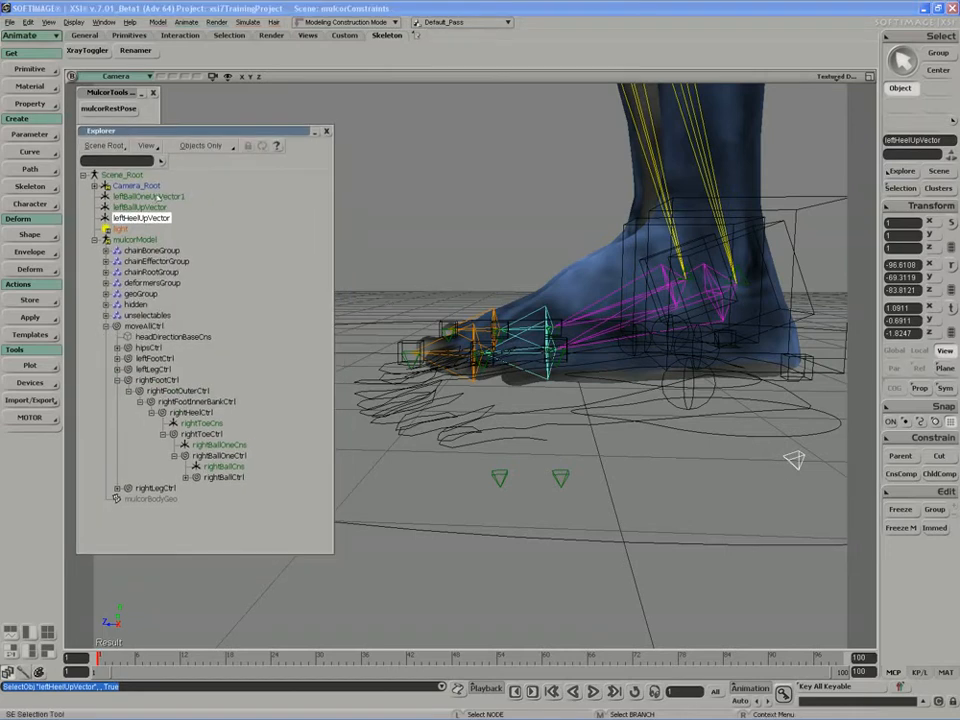
{"action": "left_click", "coordinate": [148, 196]}
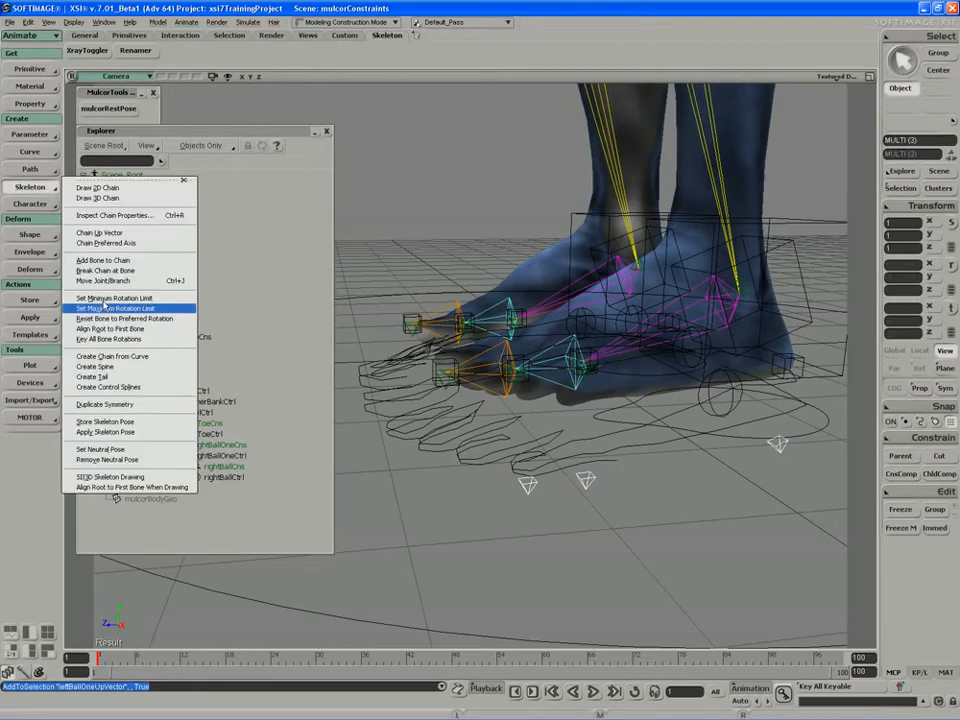
Step: Duplicate Symmetry the selected nulls to mirror them onto the other foot
{"action": "left_click", "coordinate": [104, 404]}
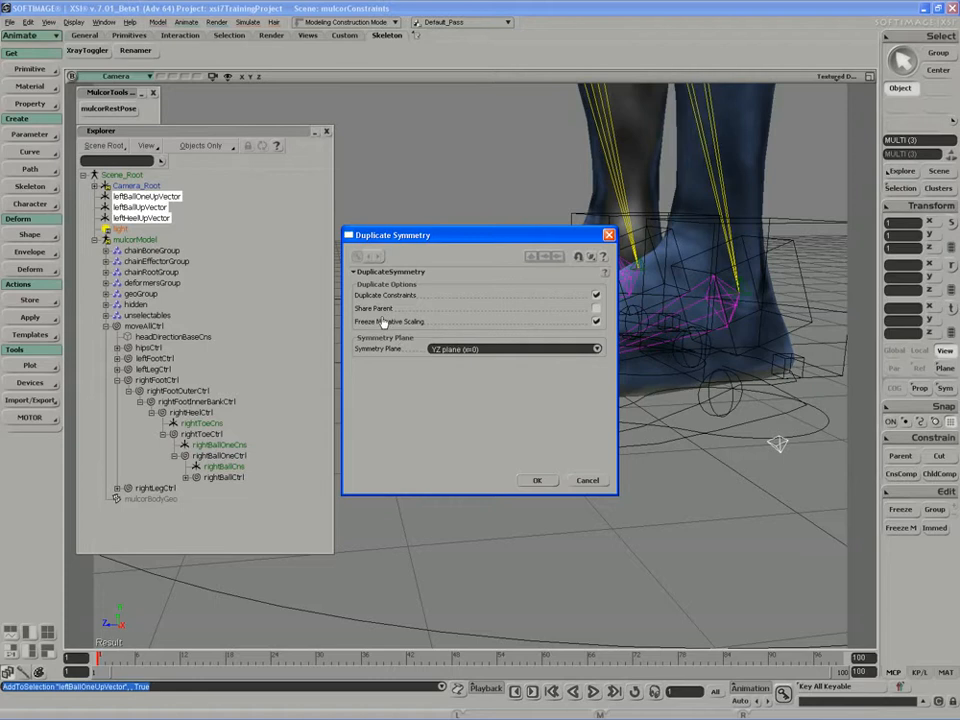
{"action": "left_click", "coordinate": [536, 480]}
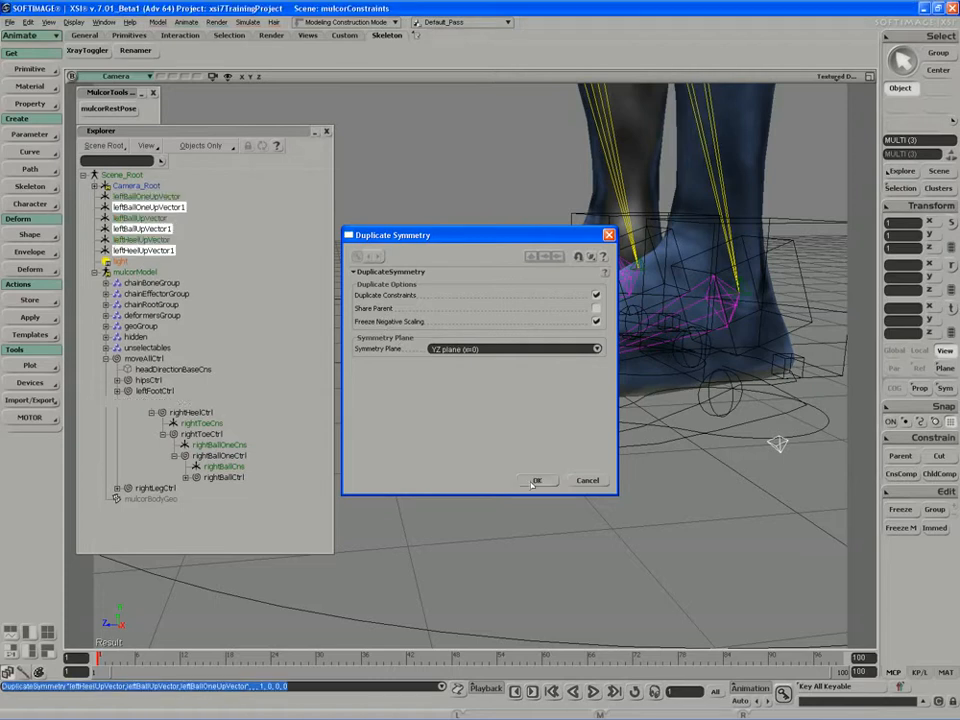
{"action": "left_click", "coordinate": [538, 480]}
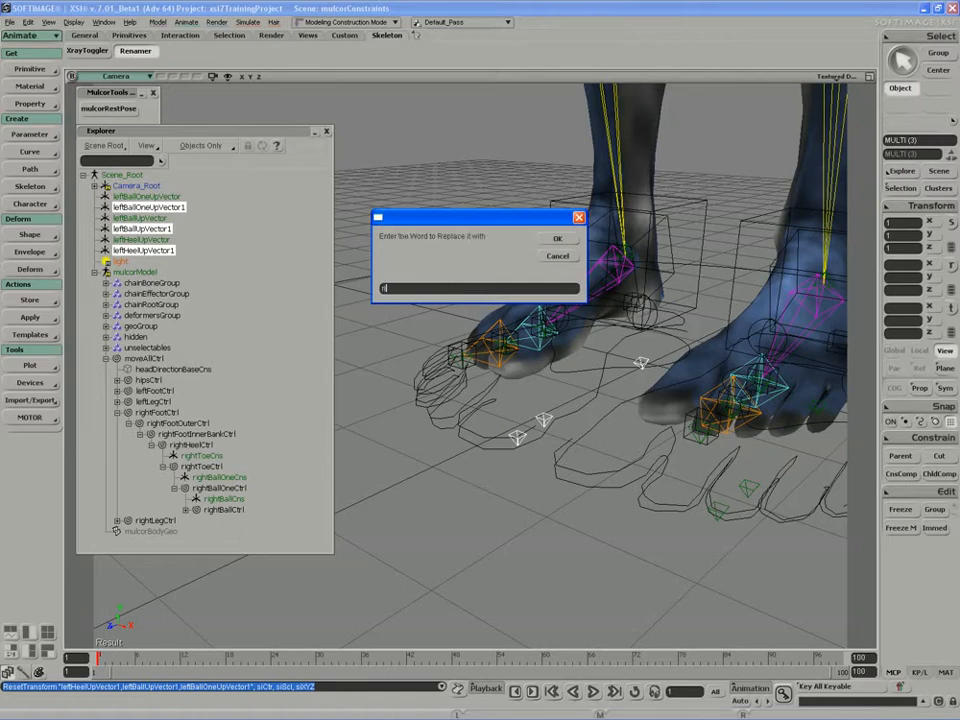
Step: Rename the mirrored copies by replacing 'left' with 'right' in their names
{"action": "left_click", "coordinate": [558, 238]}
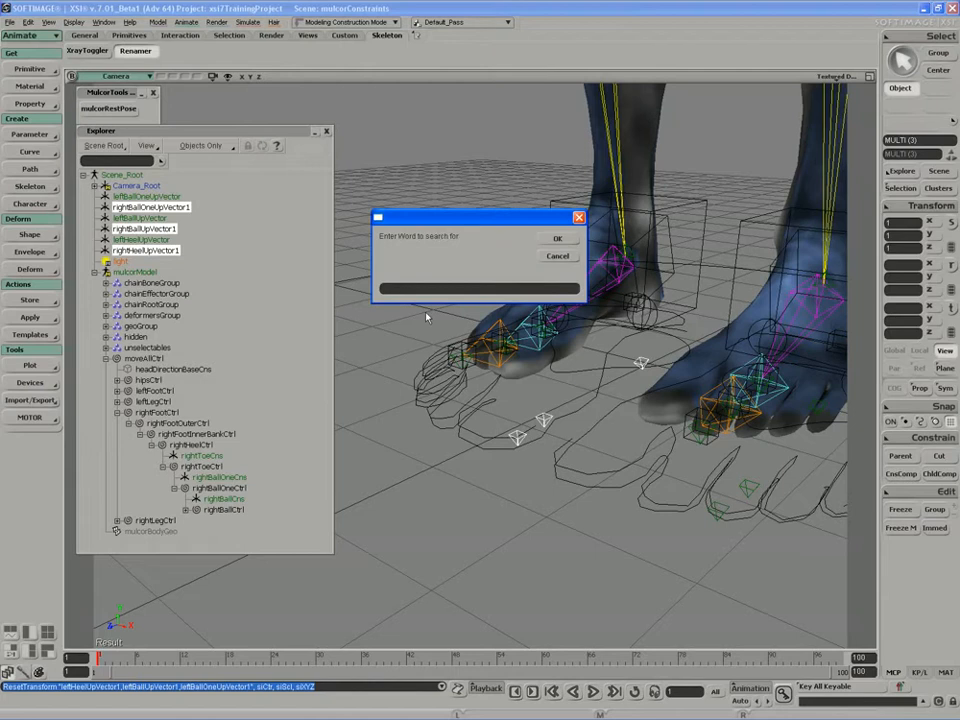
{"action": "left_click", "coordinate": [556, 256]}
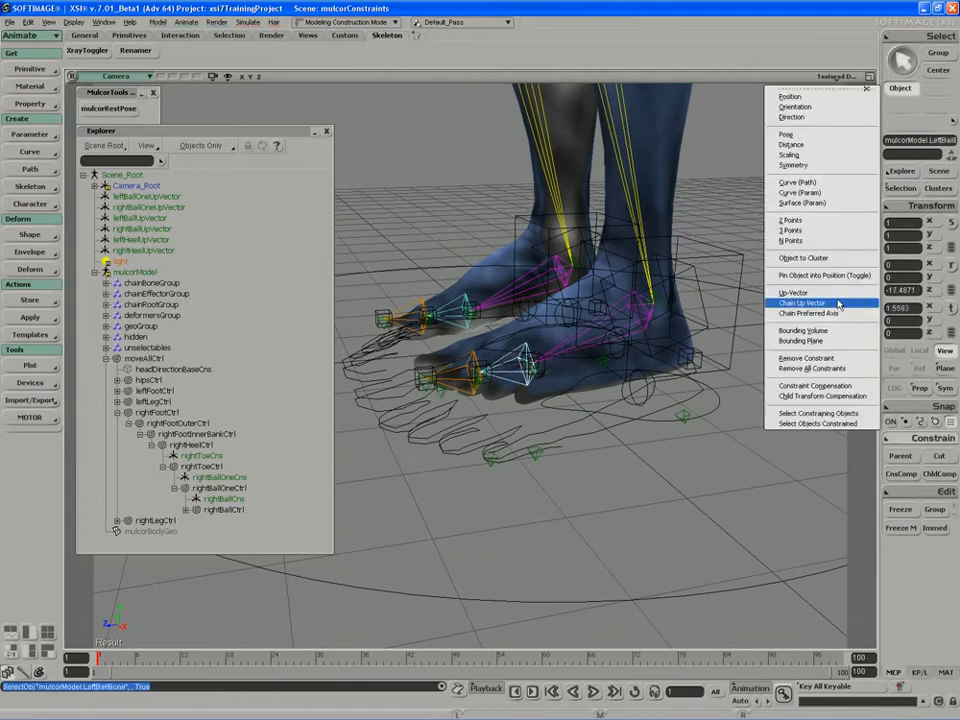
Step: Apply a Chain Up Vector constraint from the foot chain root to its matching pyramid null
{"action": "left_click", "coordinate": [800, 304]}
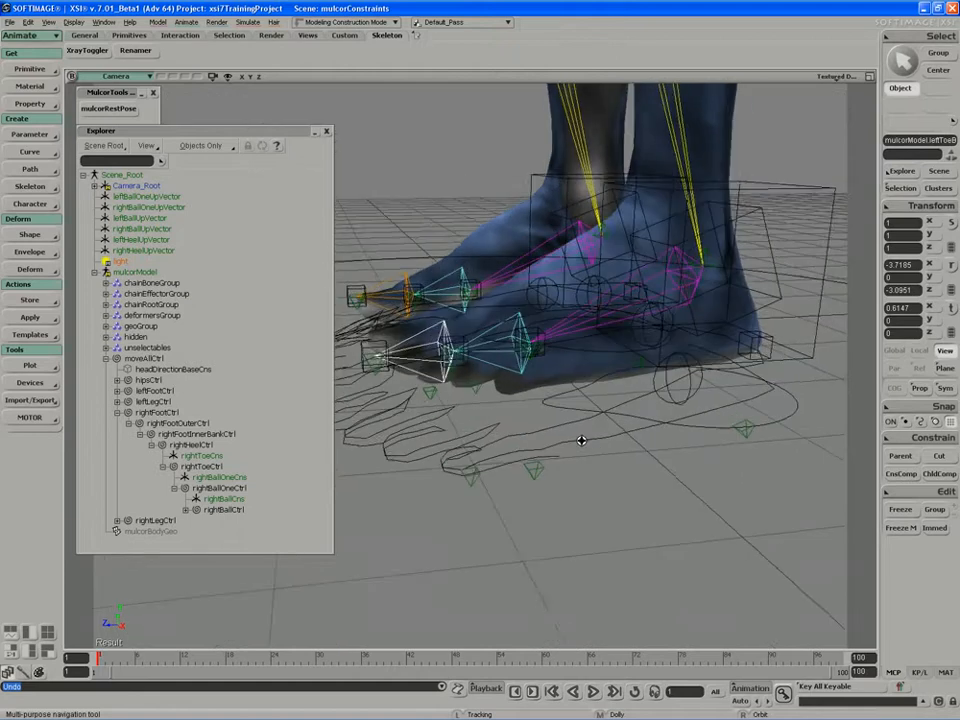
{"action": "left_click_drag", "start_coordinate": [580, 440], "coordinate": [558, 418]}
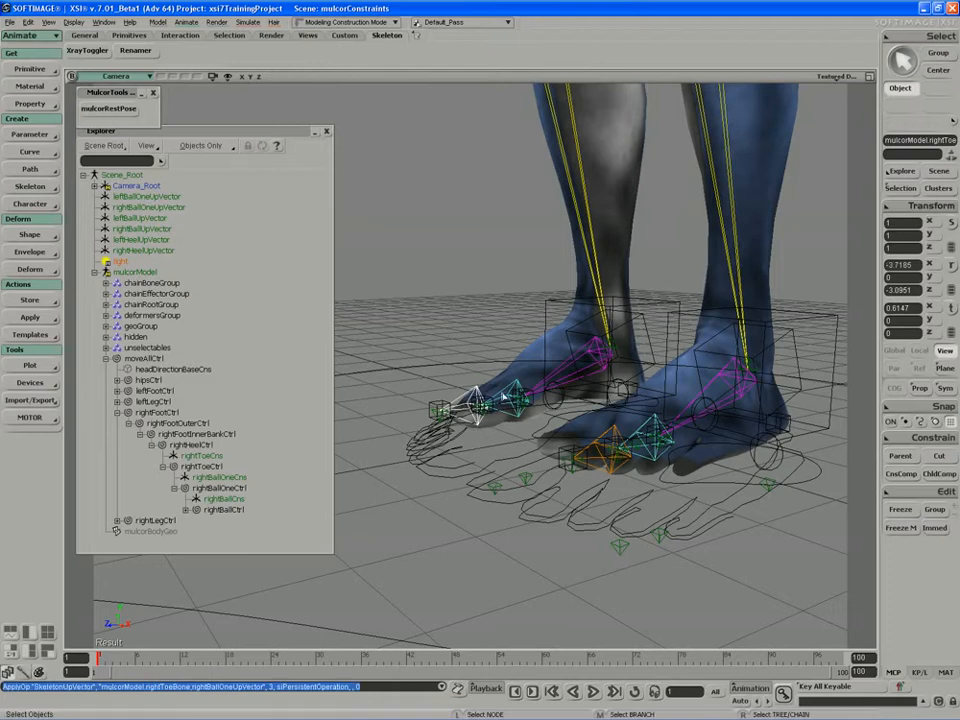
Step: Constrain each right-foot chain's up vector to its corresponding pyramid null
{"action": "left_click", "coordinate": [510, 404]}
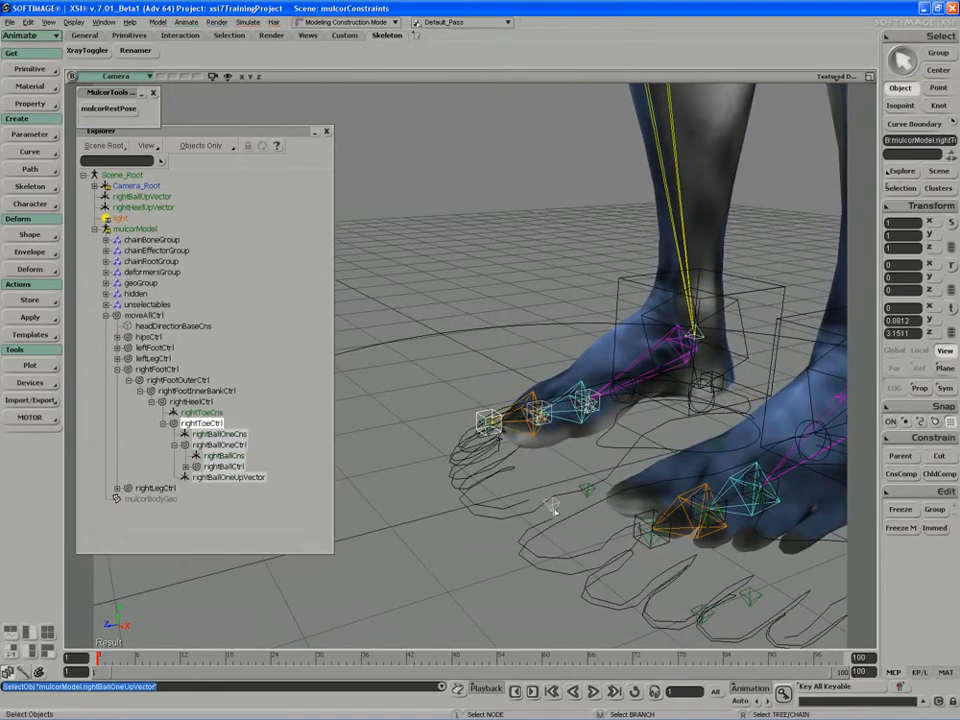
Step: Parent the right foot up-vector nulls under the foot control via the Explorer right-click menu
{"action": "left_click", "coordinate": [220, 444]}
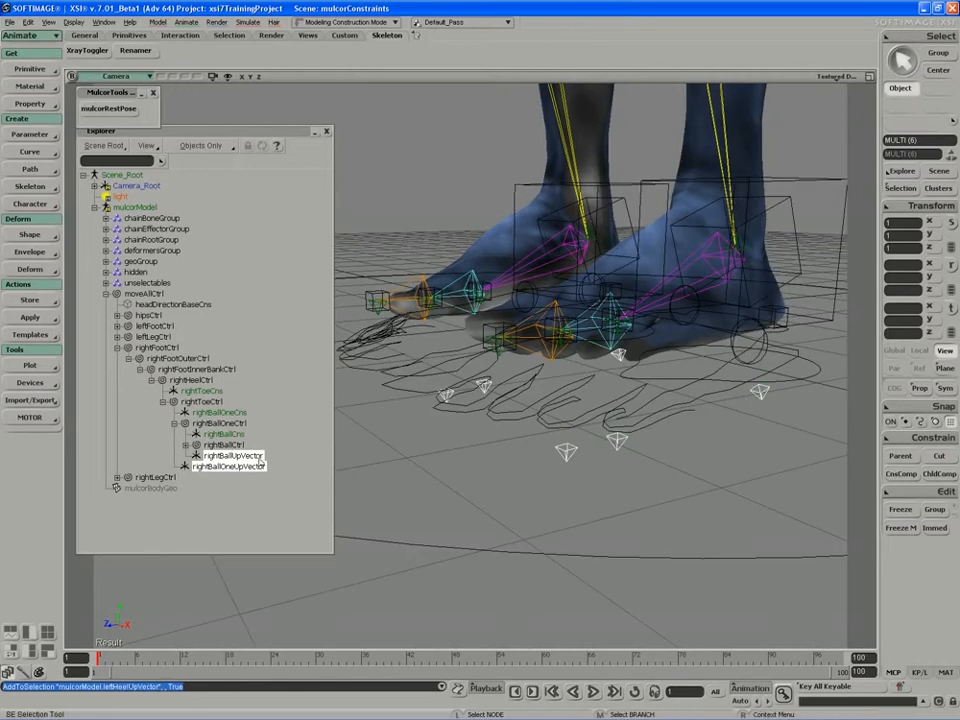
{"action": "right_click", "coordinate": [144, 292]}
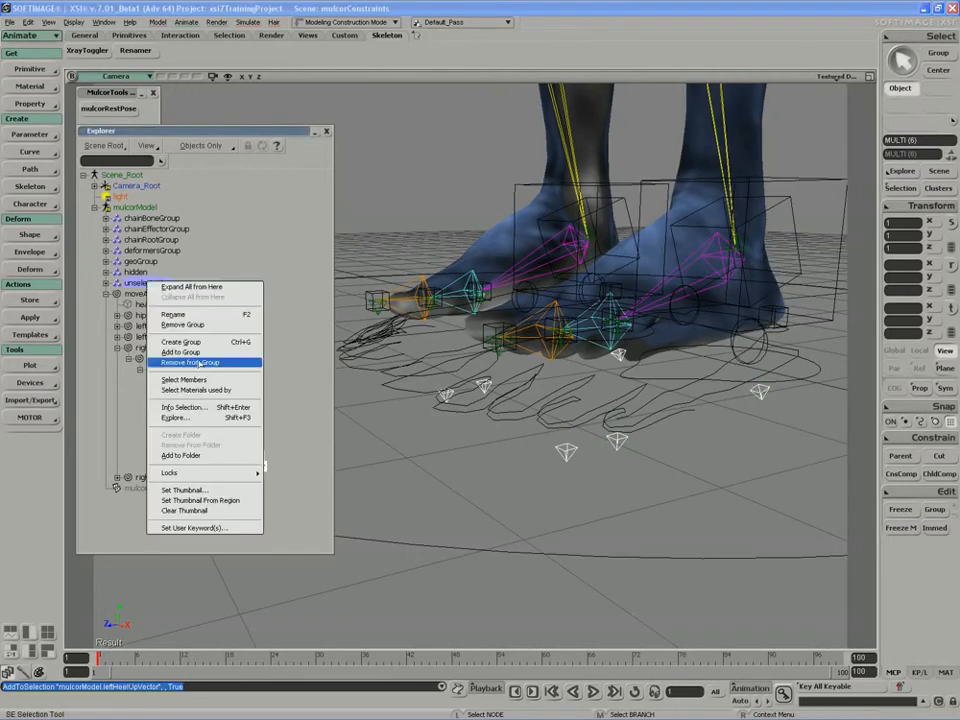
{"action": "left_click", "coordinate": [188, 362]}
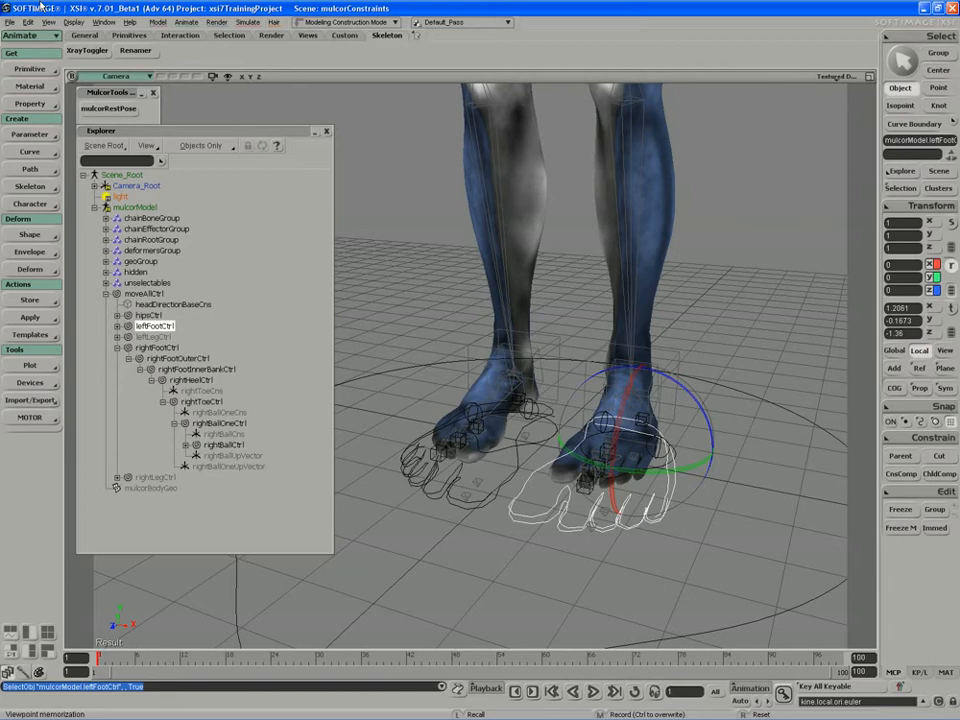
Step: Save the scene as a new numbered version of the constraints file
{"action": "left_click", "coordinate": [8, 22]}
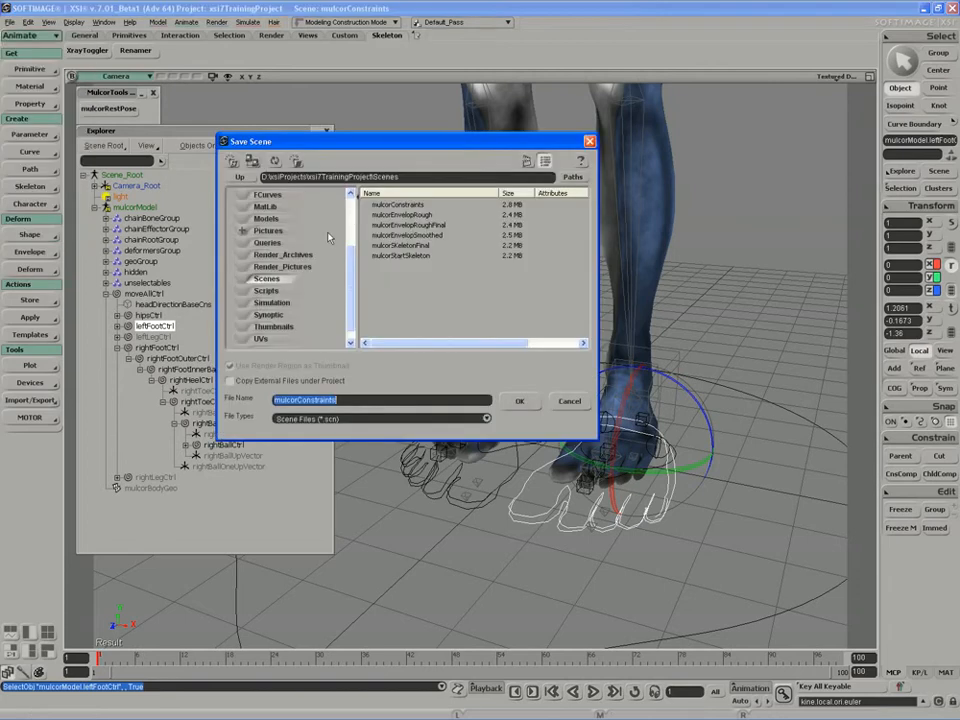
{"action": "left_click", "coordinate": [520, 400]}
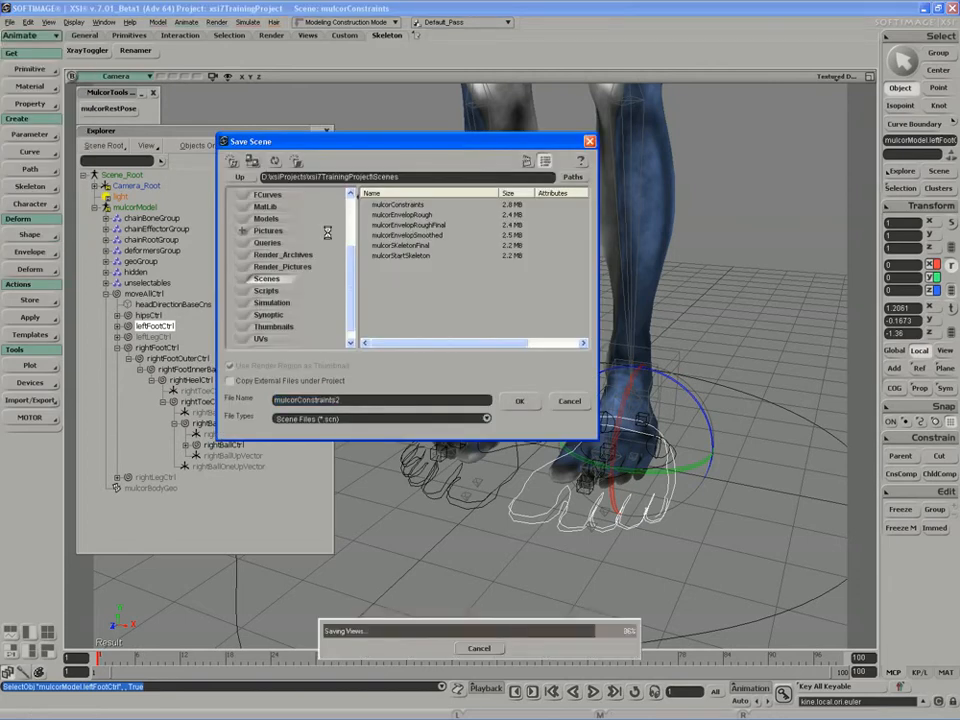
{"action": "left_click", "coordinate": [520, 400]}
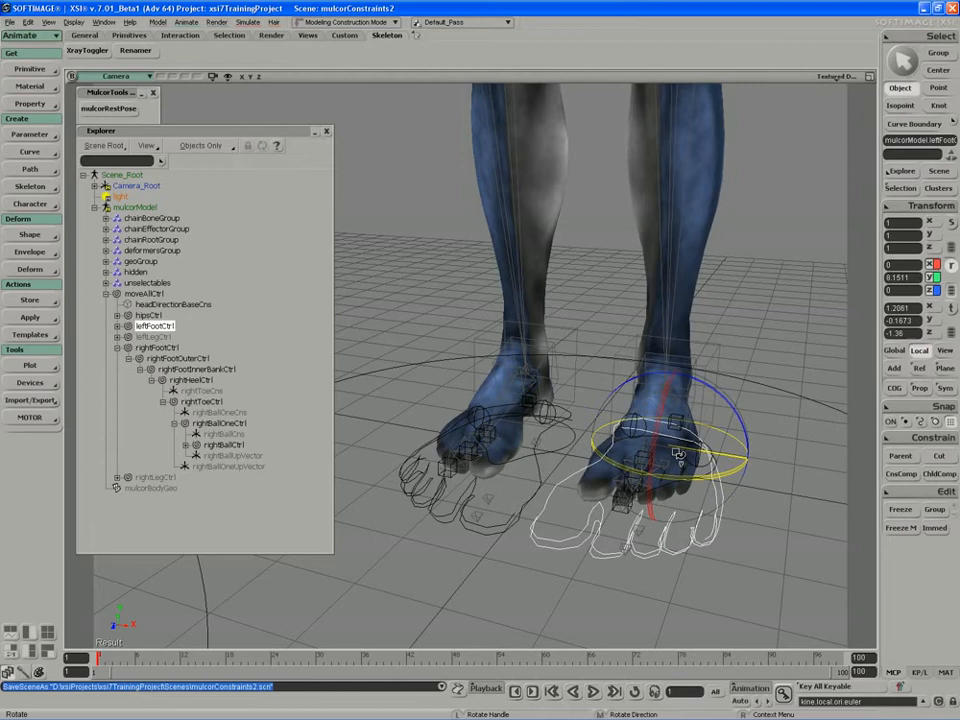
Step: Rotate the foot control to check banking and rolling, then undo the rotation
{"action": "left_click_drag", "start_coordinate": [680, 452], "coordinate": [668, 444]}
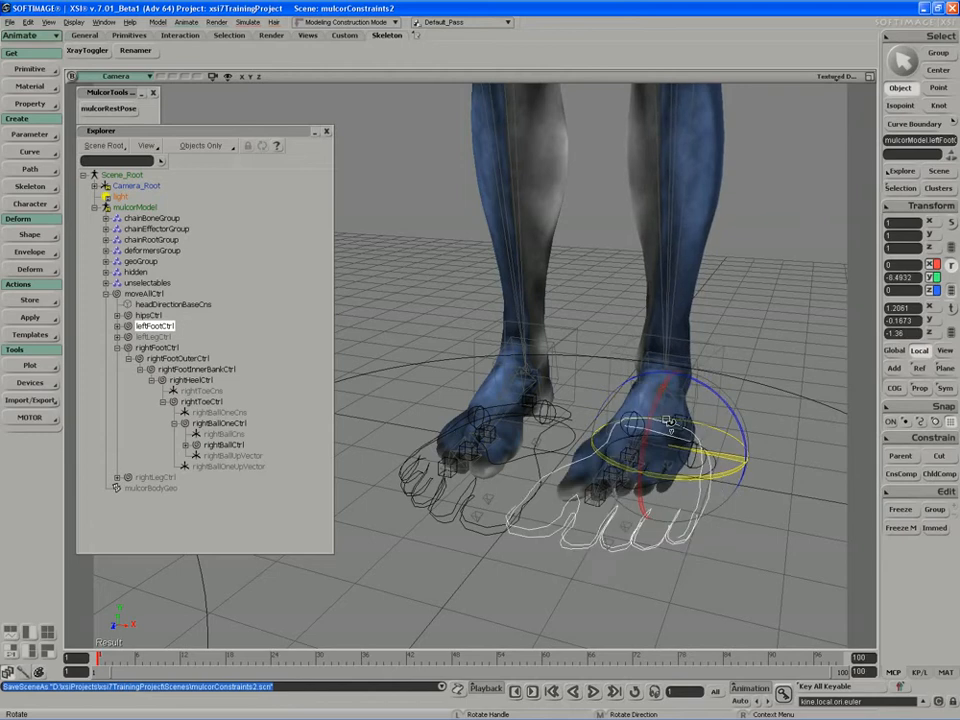
{"action": "key", "text": "ctrl+z"}
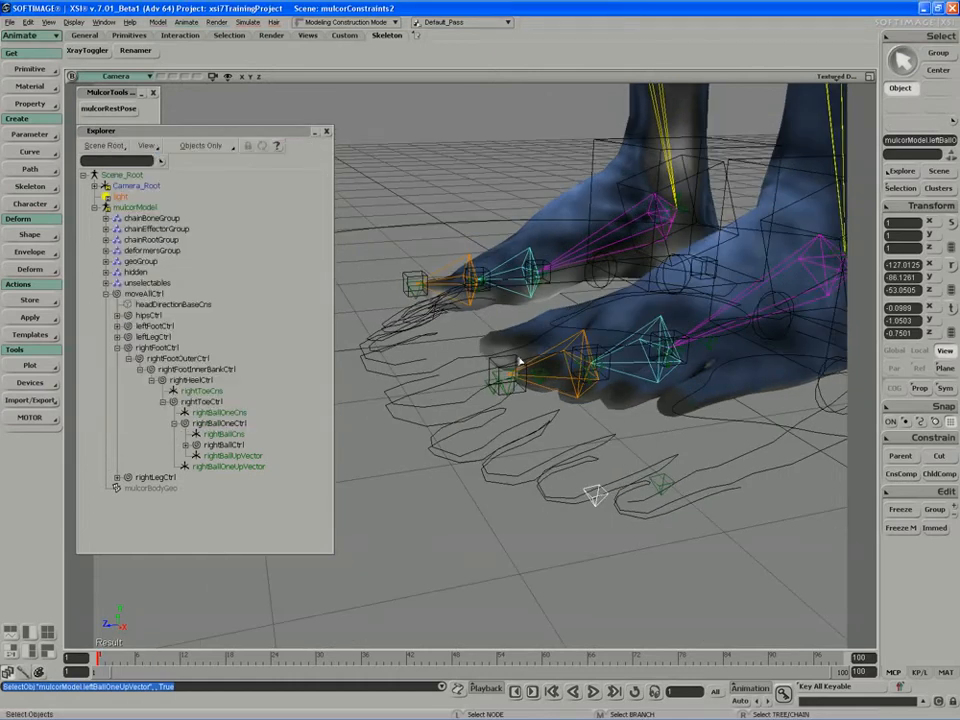
Step: Select leftFootCtrl and bank it with the Rotate gizmo to test the foot rig
{"action": "key", "text": "ctrl+z"}
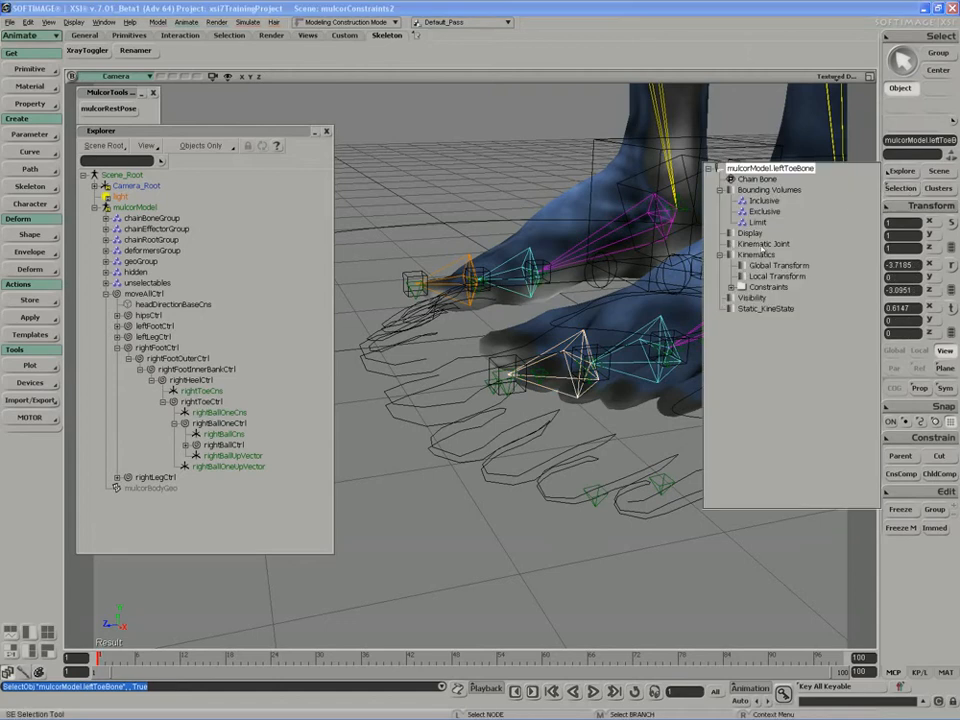
{"action": "left_click", "coordinate": [732, 288]}
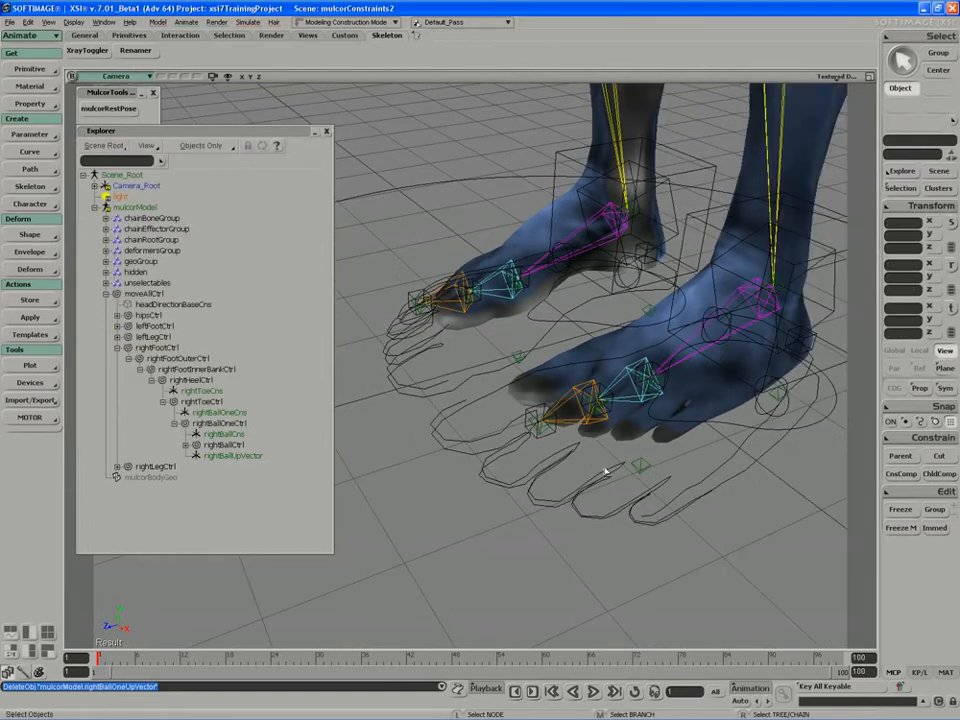
{"action": "left_click", "coordinate": [156, 324]}
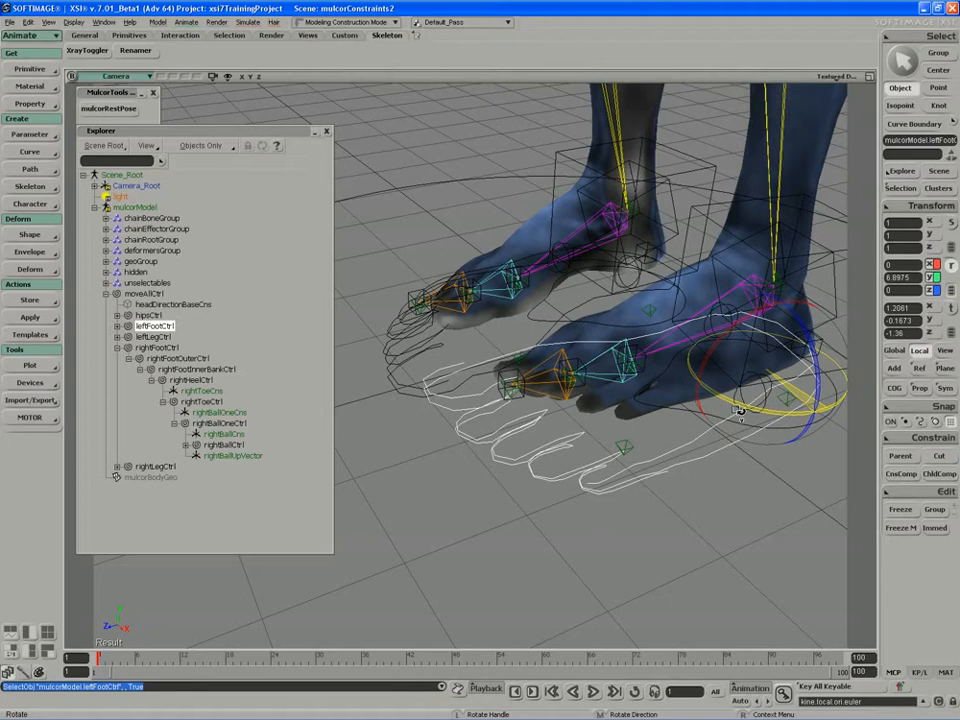
{"action": "left_click_drag", "start_coordinate": [740, 410], "coordinate": [744, 404]}
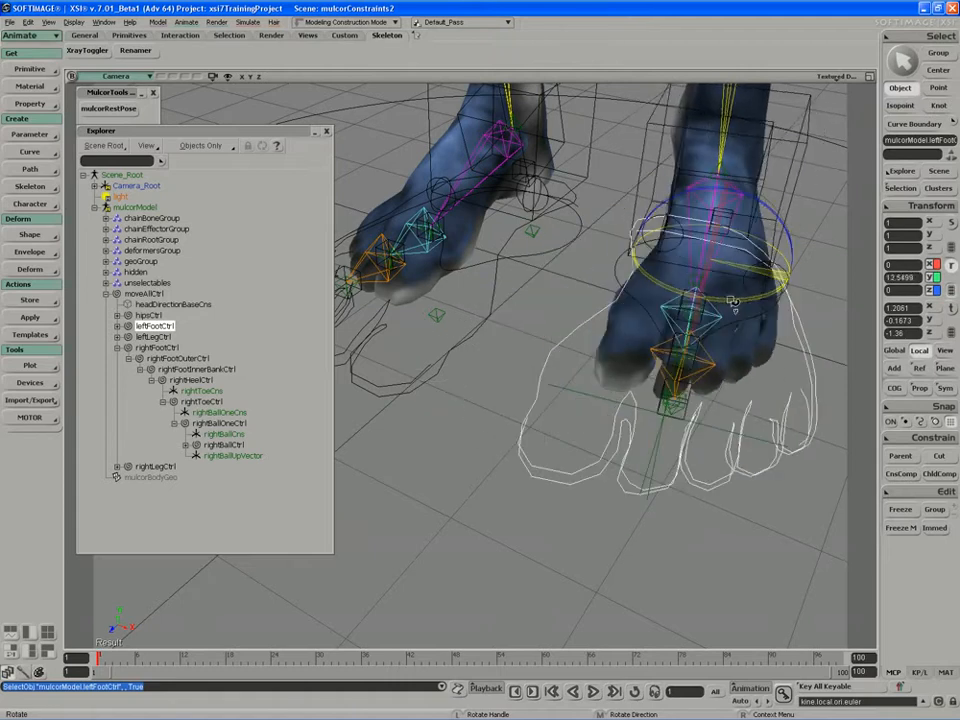
Step: Zoom toward the toes and rename the new null leftToeUp
{"action": "left_click_drag", "start_coordinate": [736, 300], "coordinate": [720, 310]}
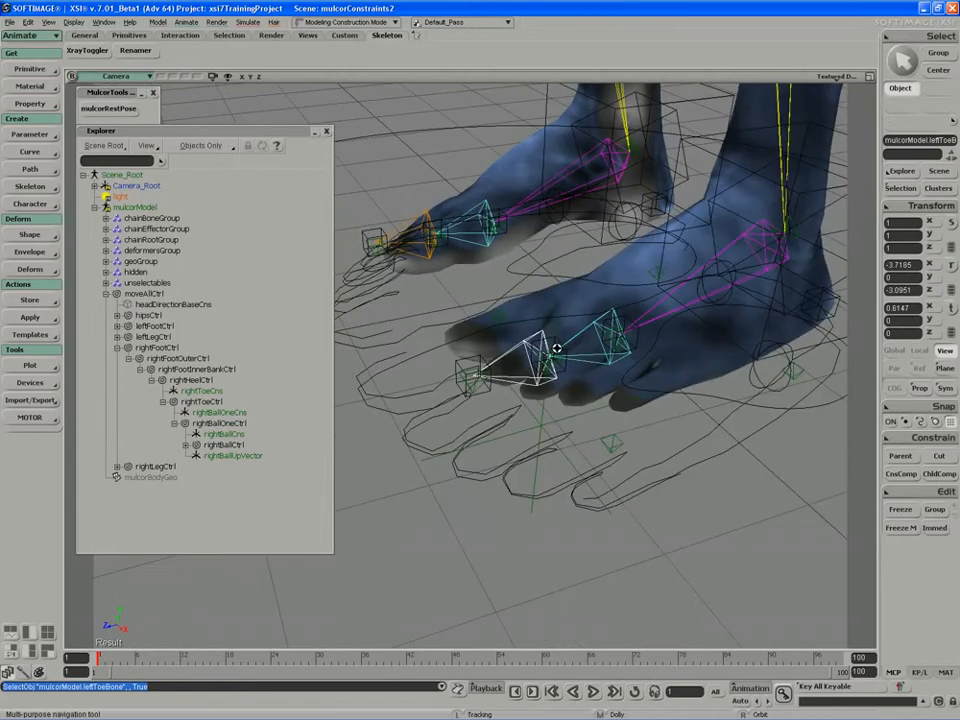
{"action": "left_click_drag", "start_coordinate": [550, 350], "coordinate": [530, 380]}
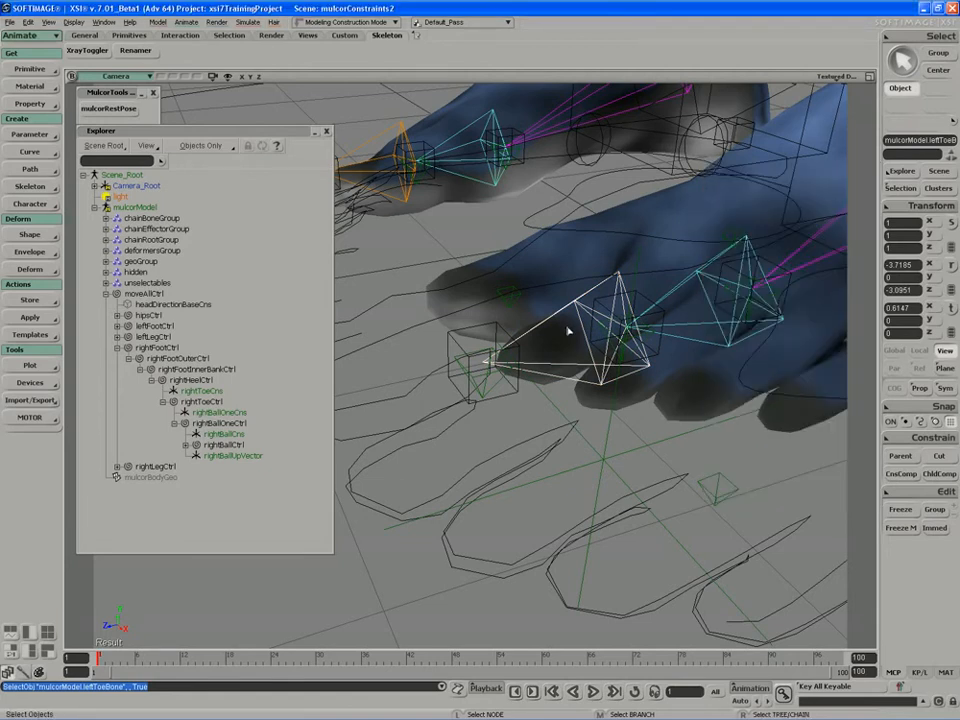
{"action": "mouse_move", "coordinate": [610, 428]}
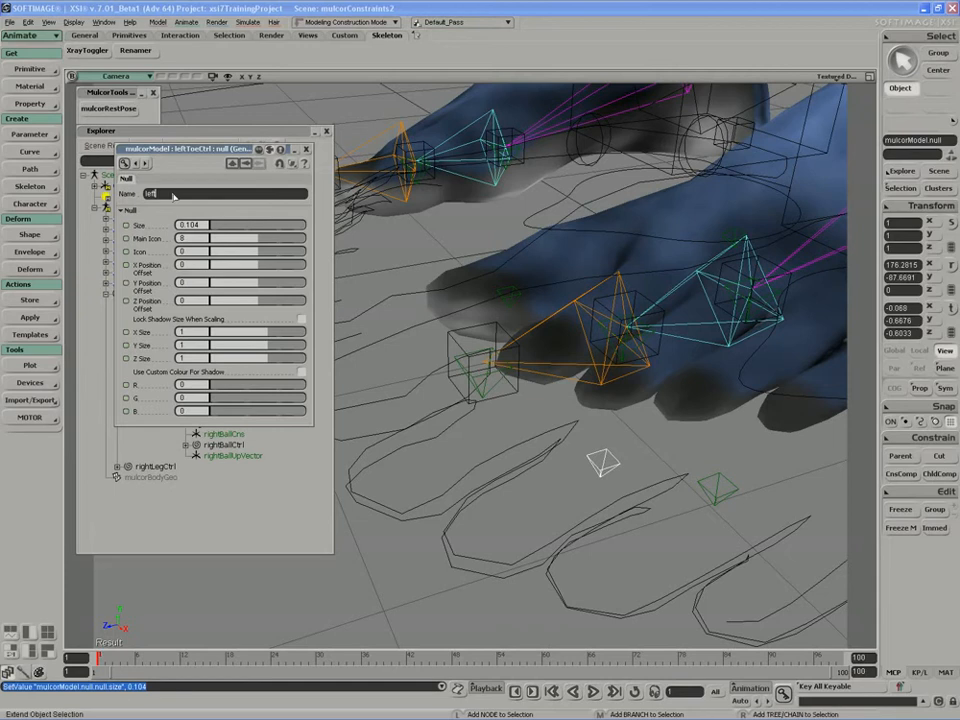
{"action": "type", "text": "leftToeUp"}
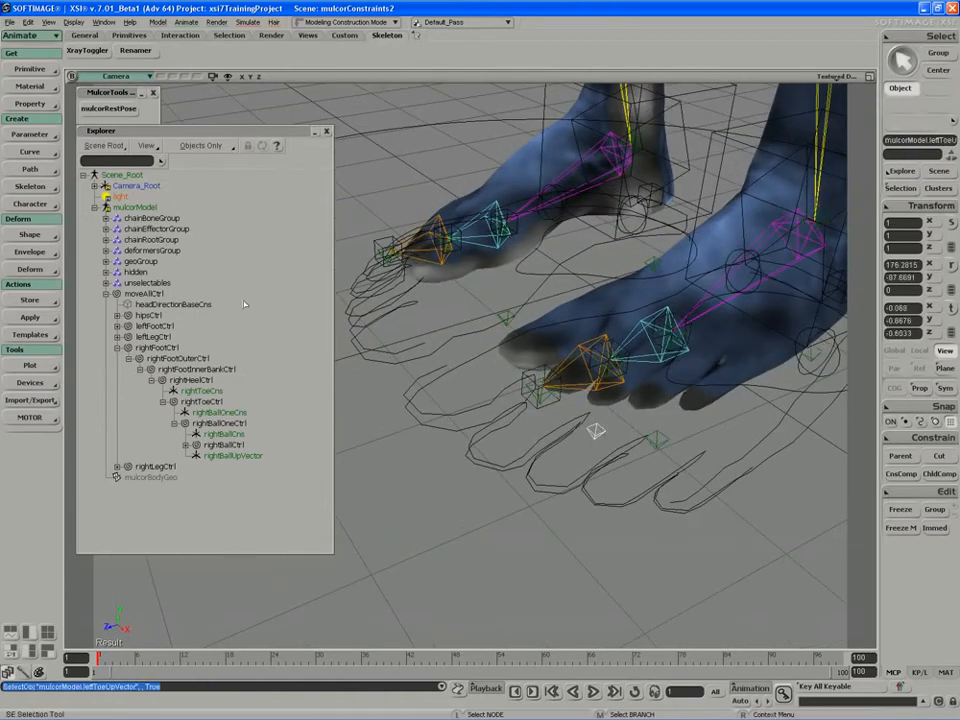
Step: Select rightToeBone and inspect its existing Pose constraint
{"action": "left_click", "coordinate": [388, 36]}
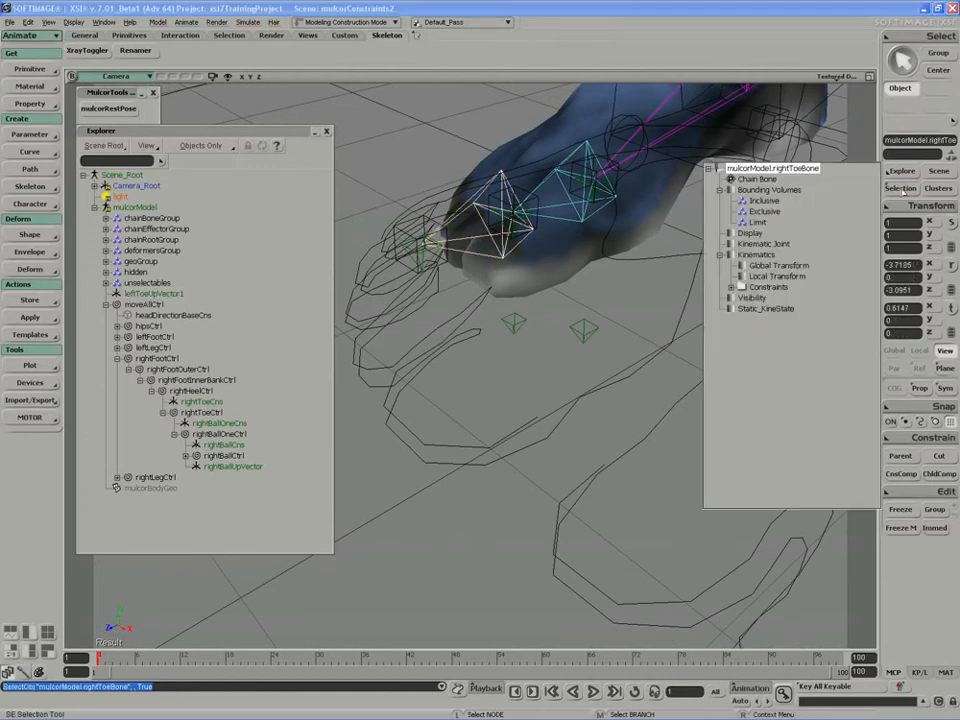
{"action": "left_click", "coordinate": [732, 288]}
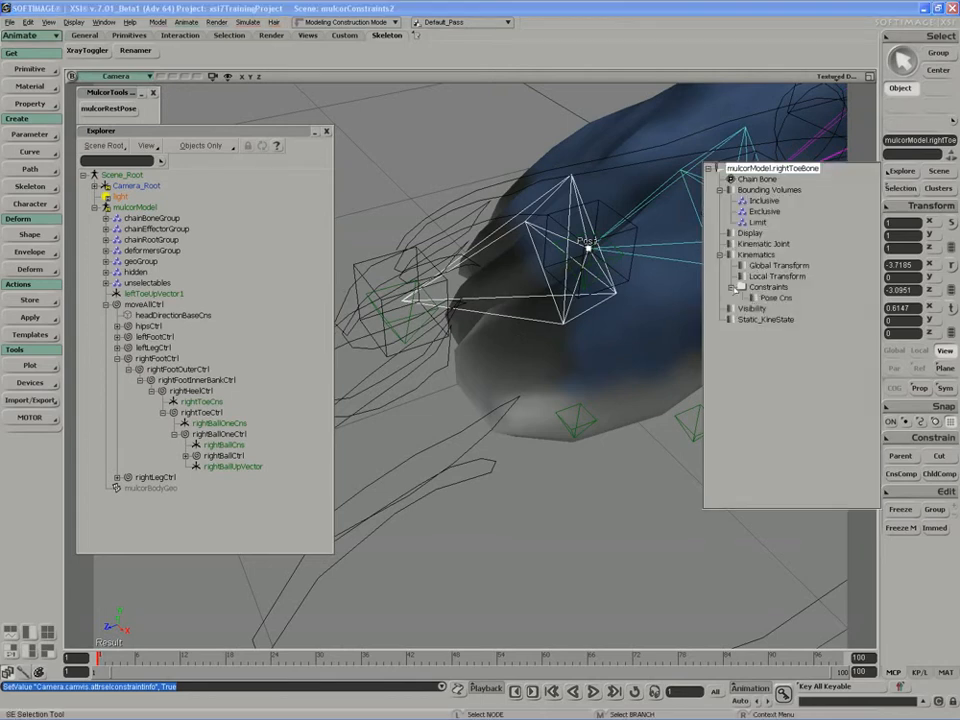
{"action": "left_click", "coordinate": [776, 296]}
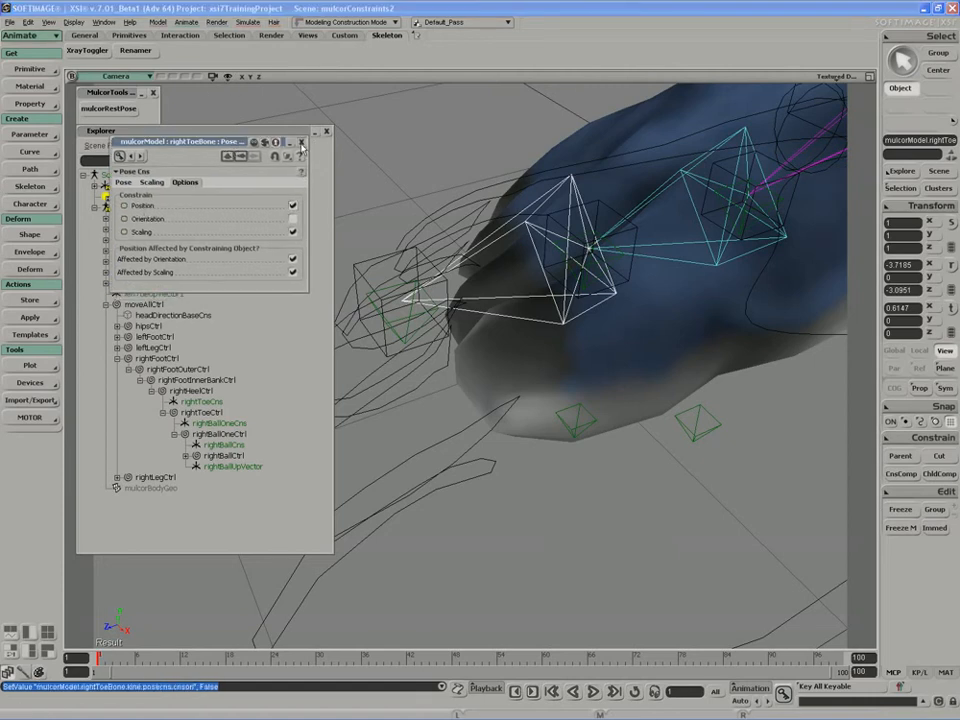
{"action": "left_click", "coordinate": [300, 142]}
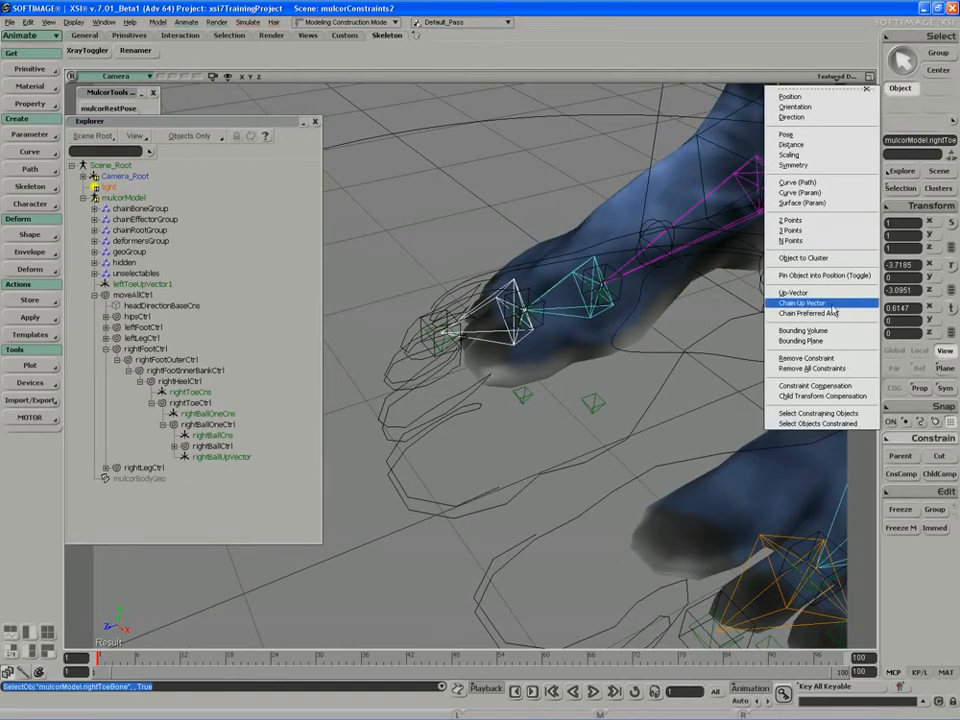
Step: Add a Chain Up Vector constraint on the right toe targeting the toe up-vector null
{"action": "left_click", "coordinate": [800, 304]}
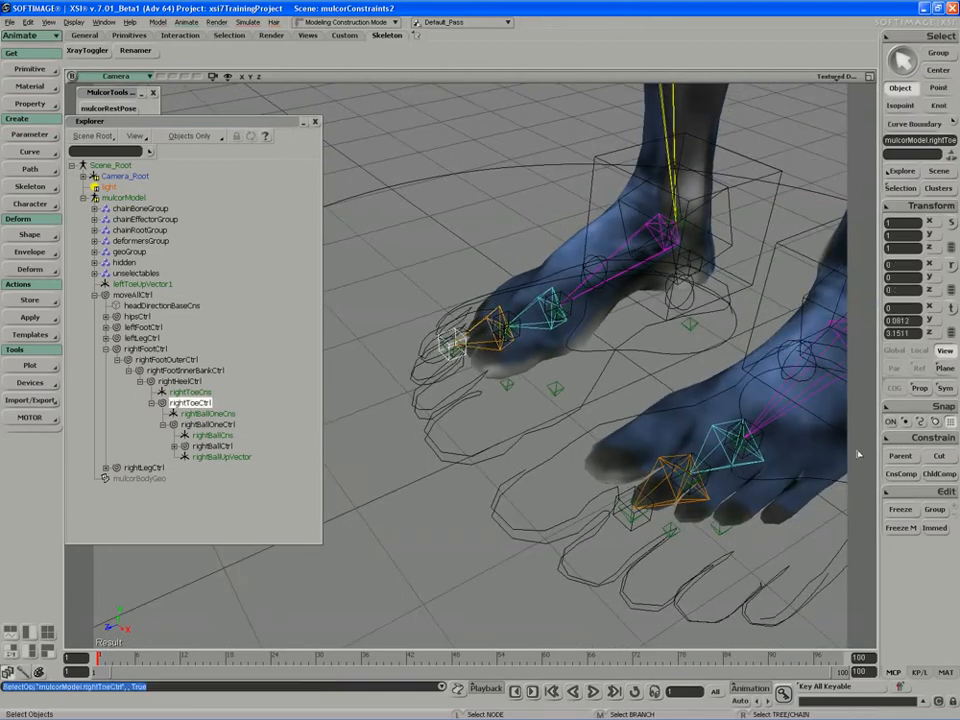
{"action": "left_click", "coordinate": [142, 284]}
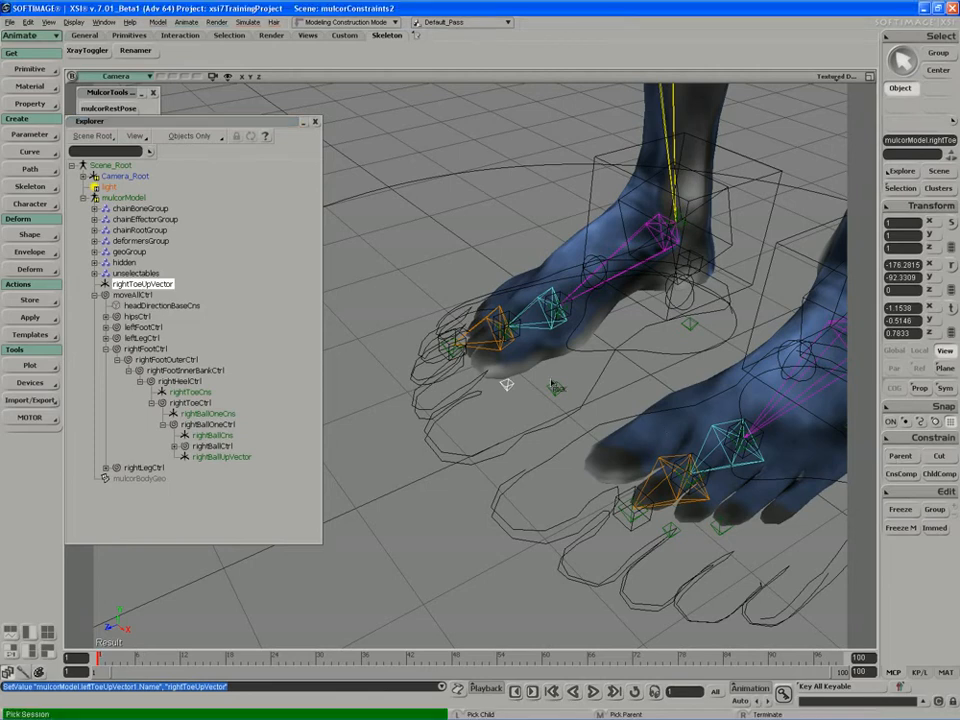
Step: Reset rightFootCtrl and leftFootCtrl rotations so both feet sit flat, then deselect
{"action": "left_click", "coordinate": [184, 390]}
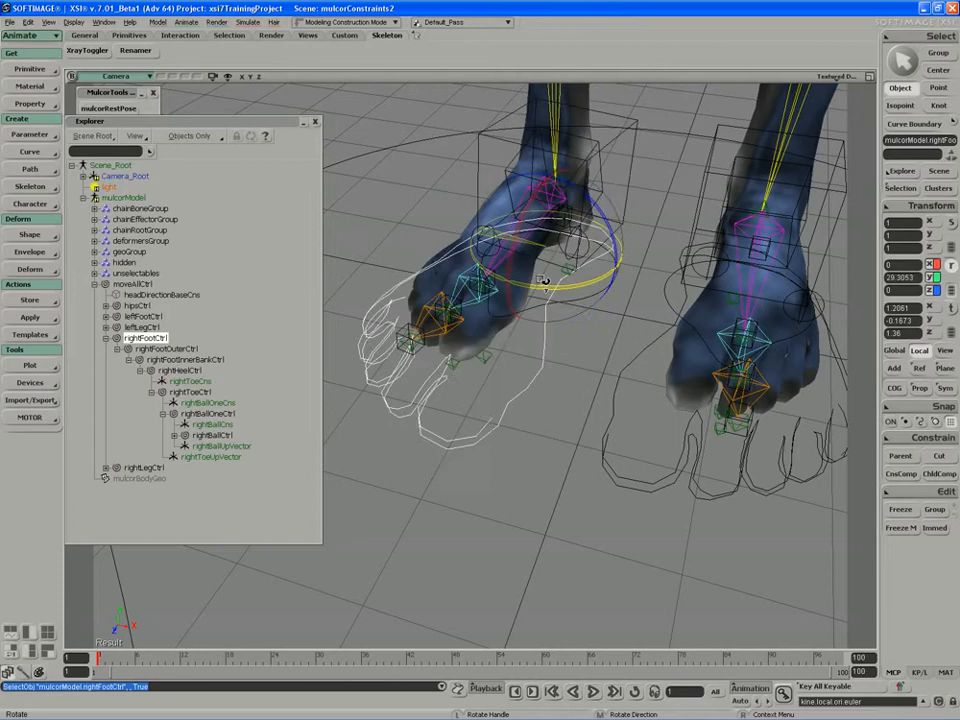
{"action": "key", "text": "ctrl+z"}
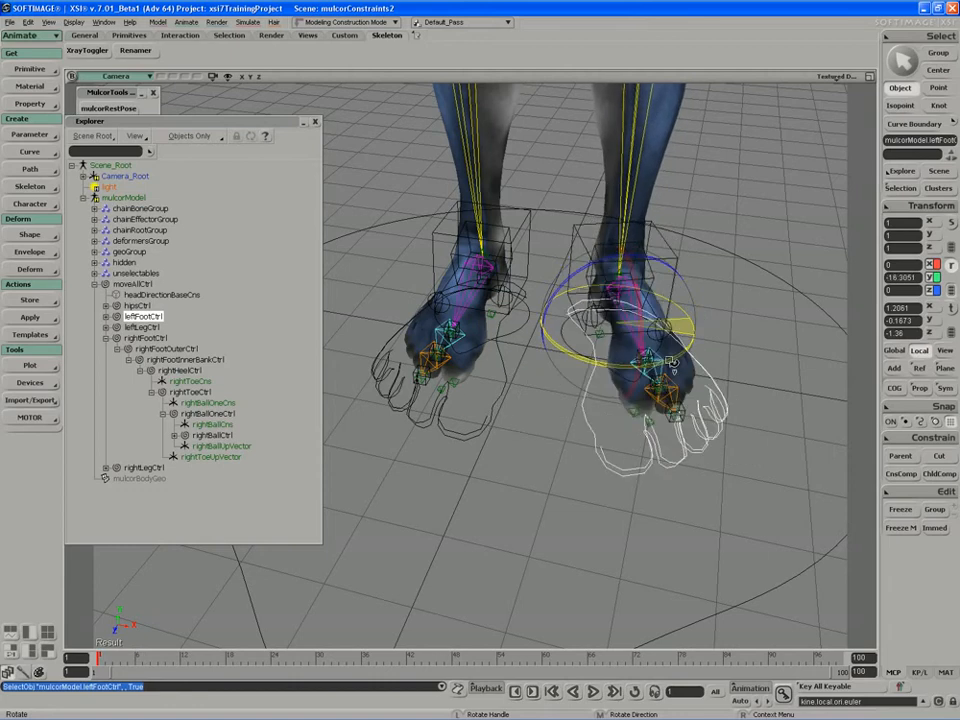
{"action": "key", "text": "ctrl+z"}
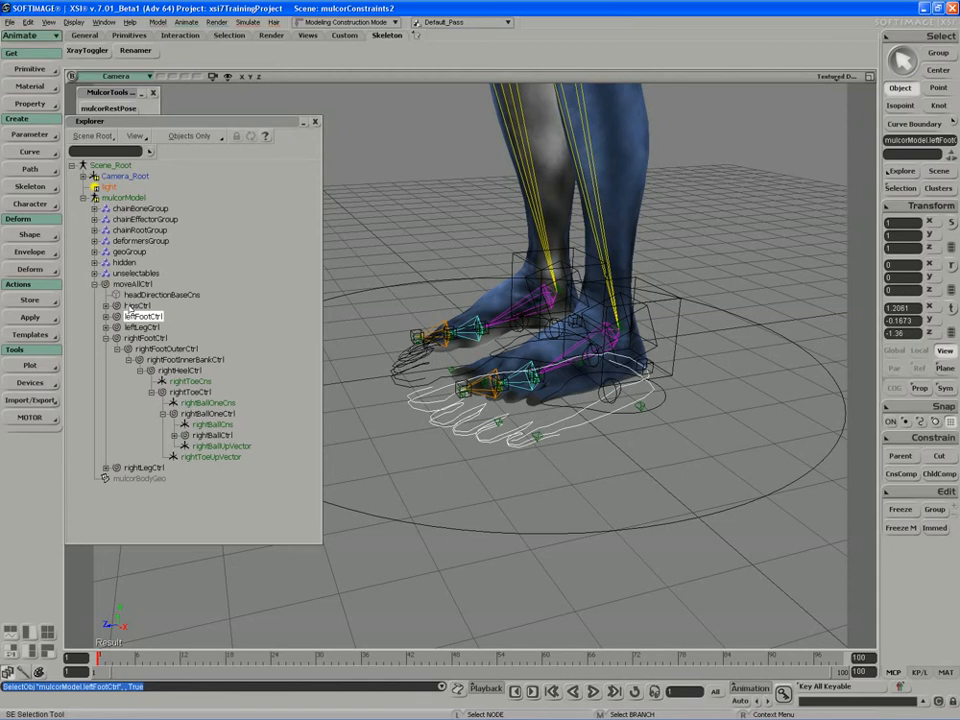
{"action": "left_click", "coordinate": [136, 272]}
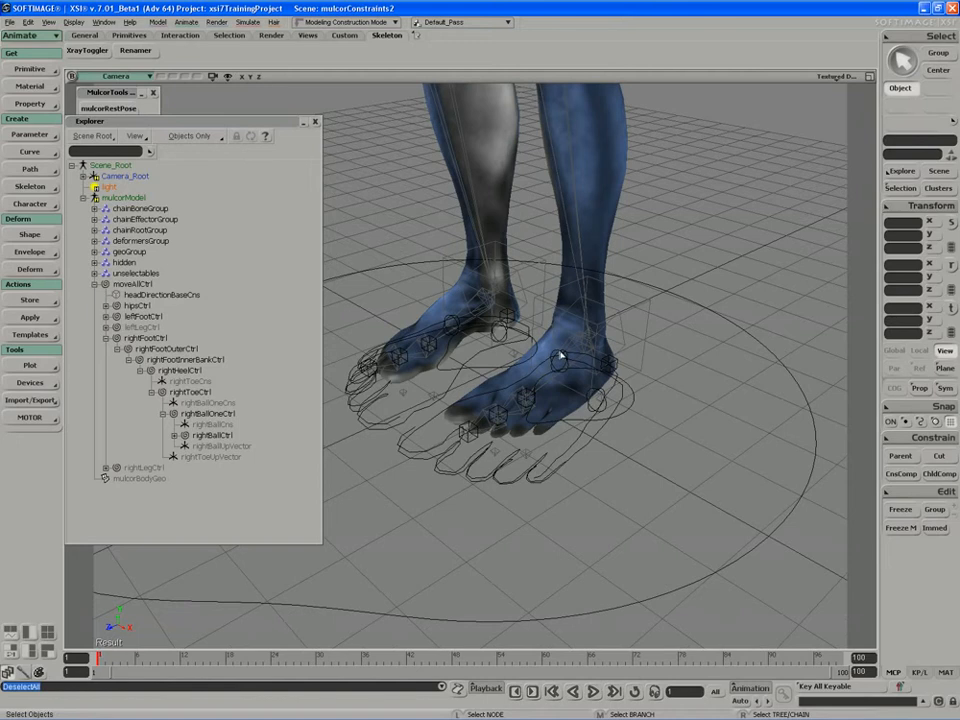
{"action": "mouse_move", "coordinate": [388, 304]}
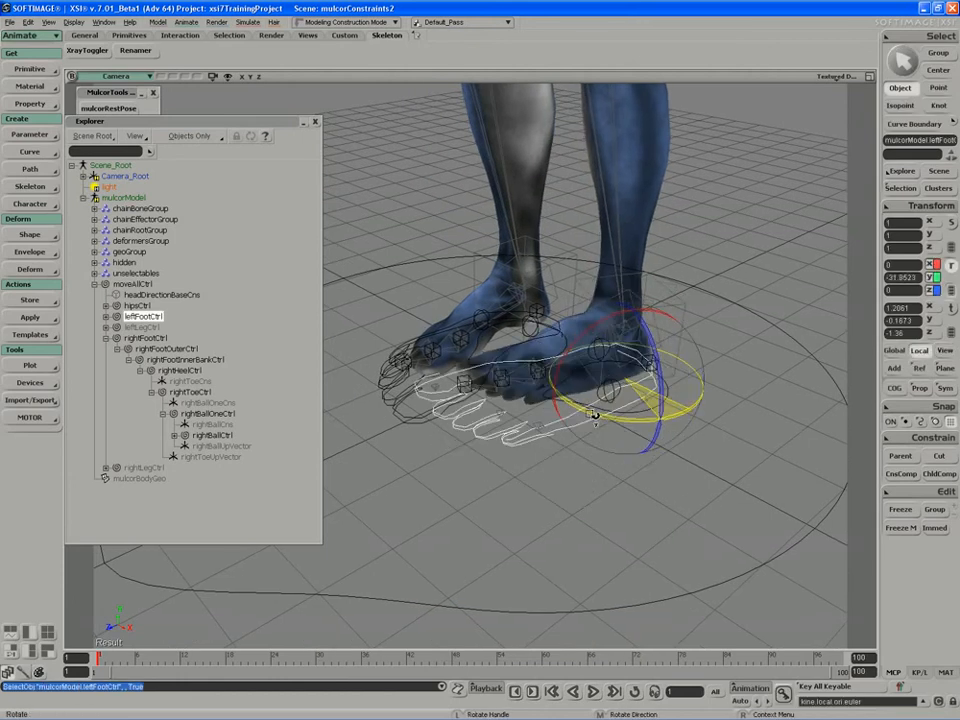
Step: Bank and roll the right foot controls with the Rotate gizmo to verify the toes follow
{"action": "key", "text": "ctrl+z"}
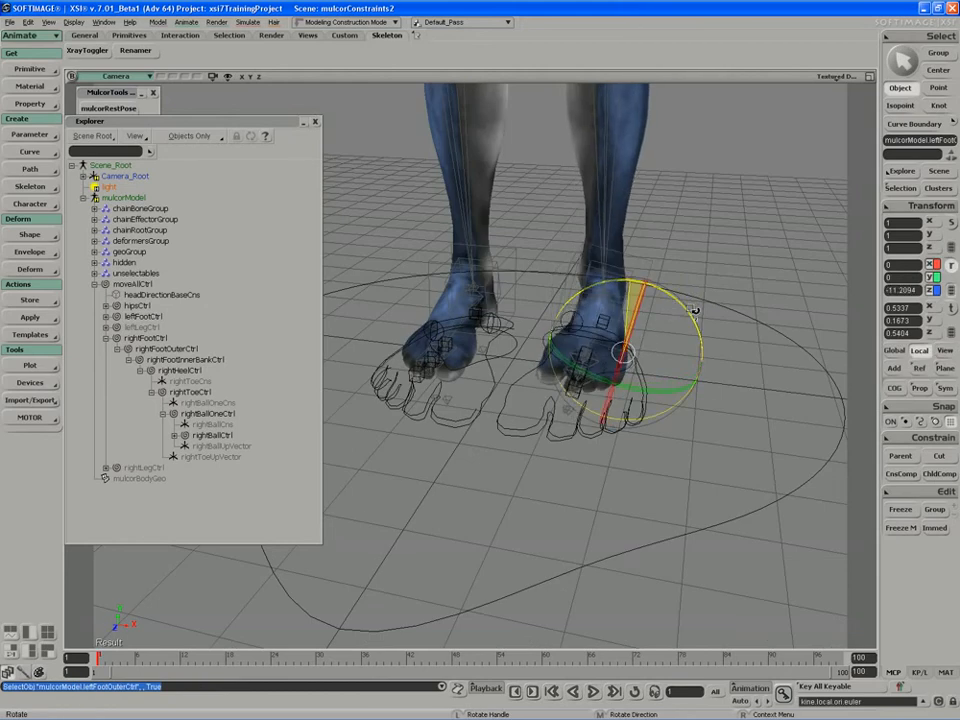
{"action": "left_click_drag", "start_coordinate": [696, 310], "coordinate": [712, 328]}
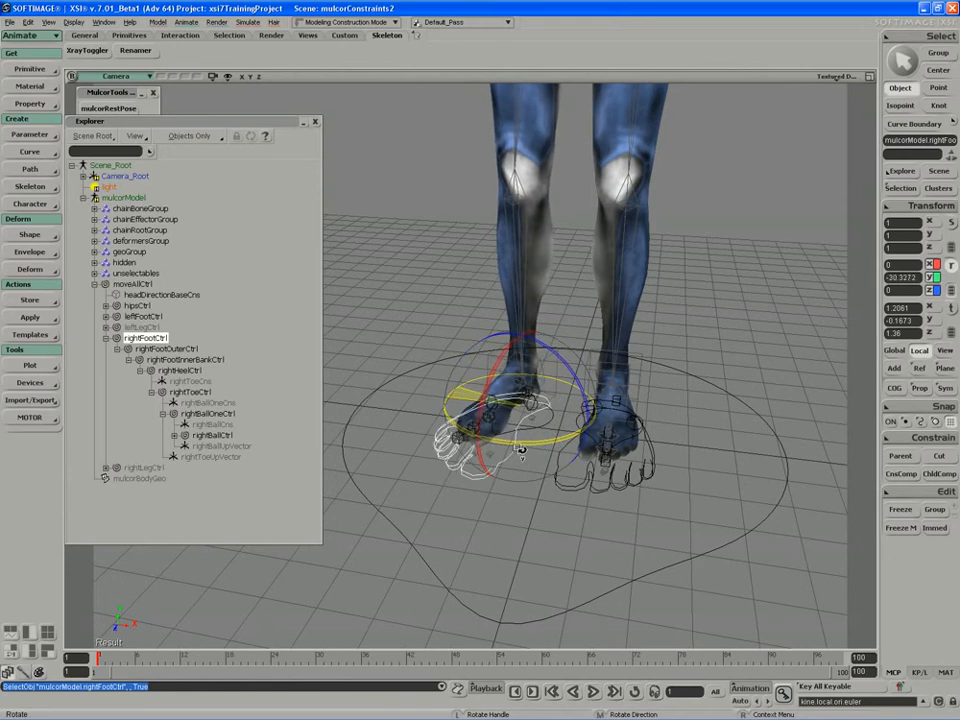
{"action": "left_click_drag", "start_coordinate": [520, 450], "coordinate": [524, 440]}
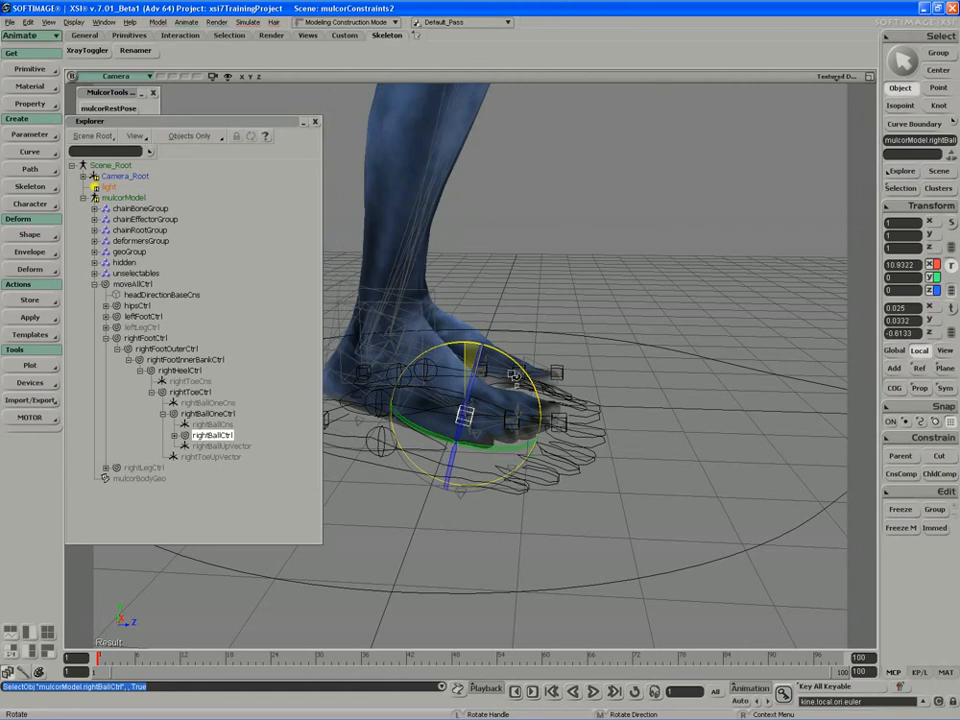
{"action": "key", "text": "ctrl+z"}
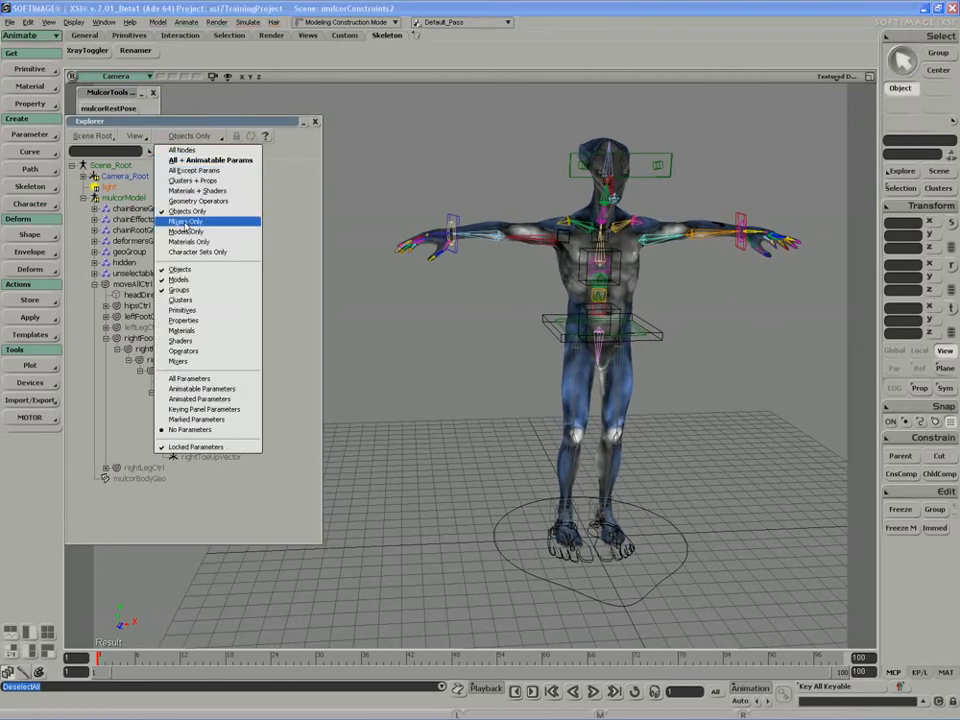
Step: Store Transformations - Current Values as a rest pose action under the model's Mixer
{"action": "left_click", "coordinate": [186, 220]}
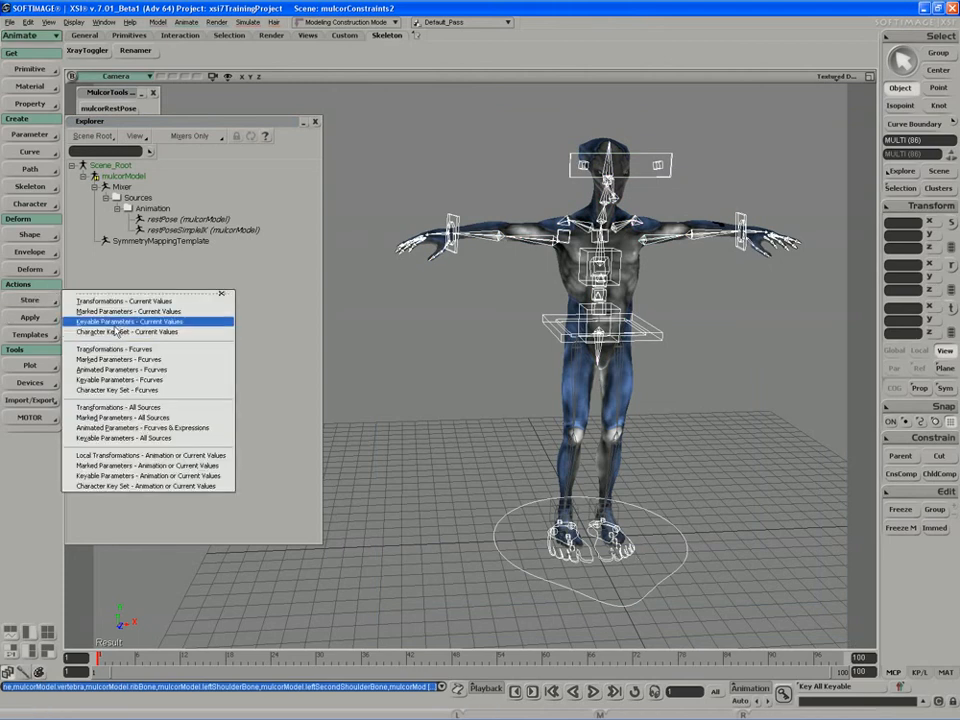
{"action": "left_click", "coordinate": [130, 320]}
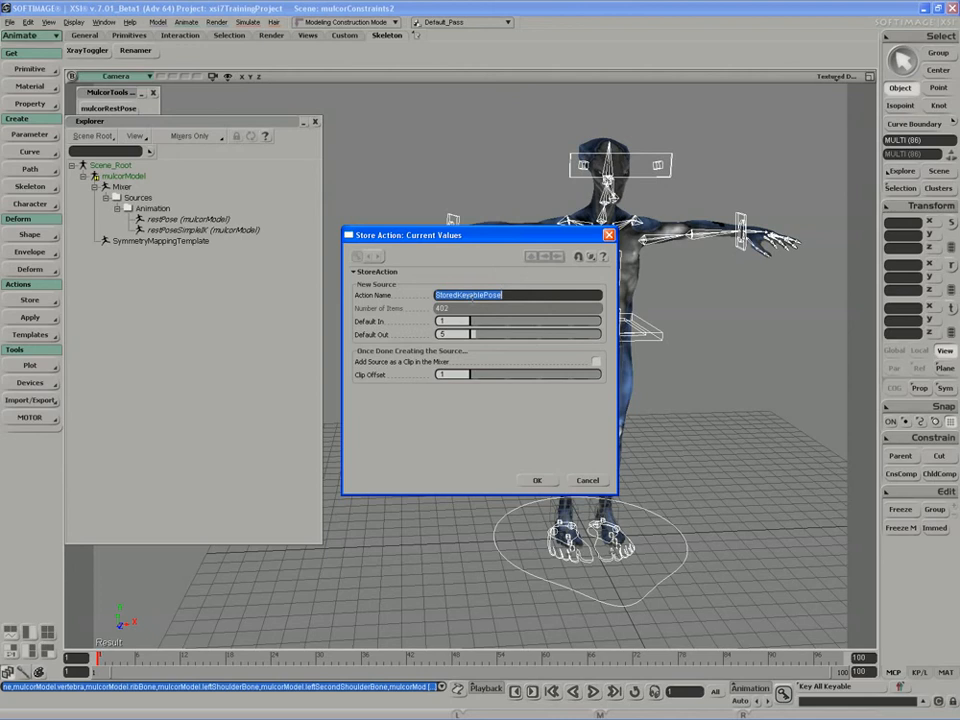
{"action": "left_click", "coordinate": [536, 480]}
{"action": "type", "text": "restPose"}
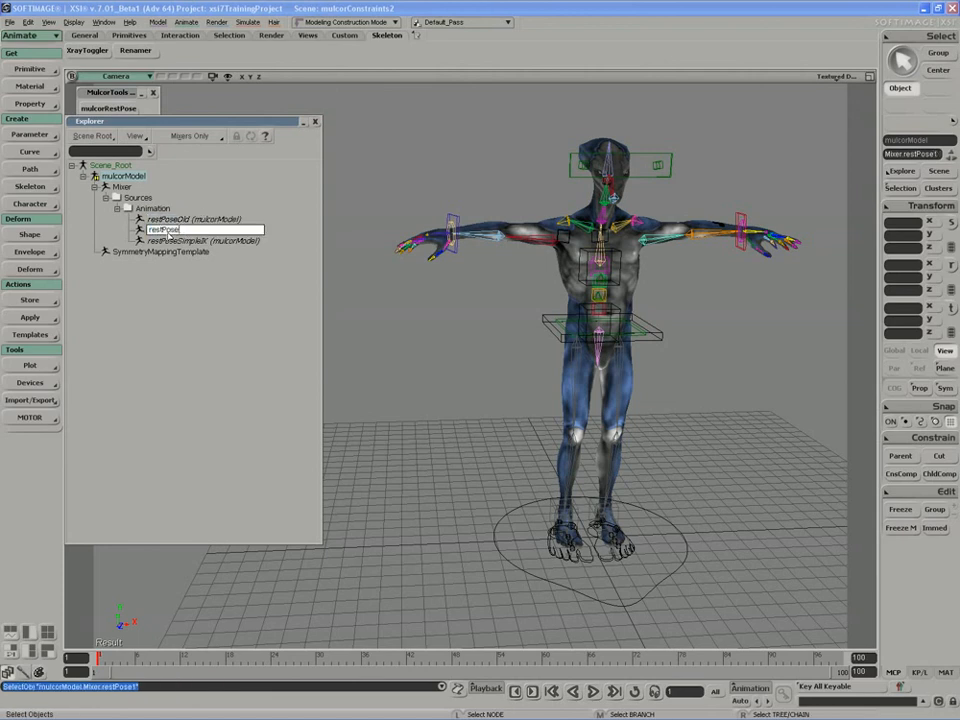
{"action": "key", "text": "Return"}
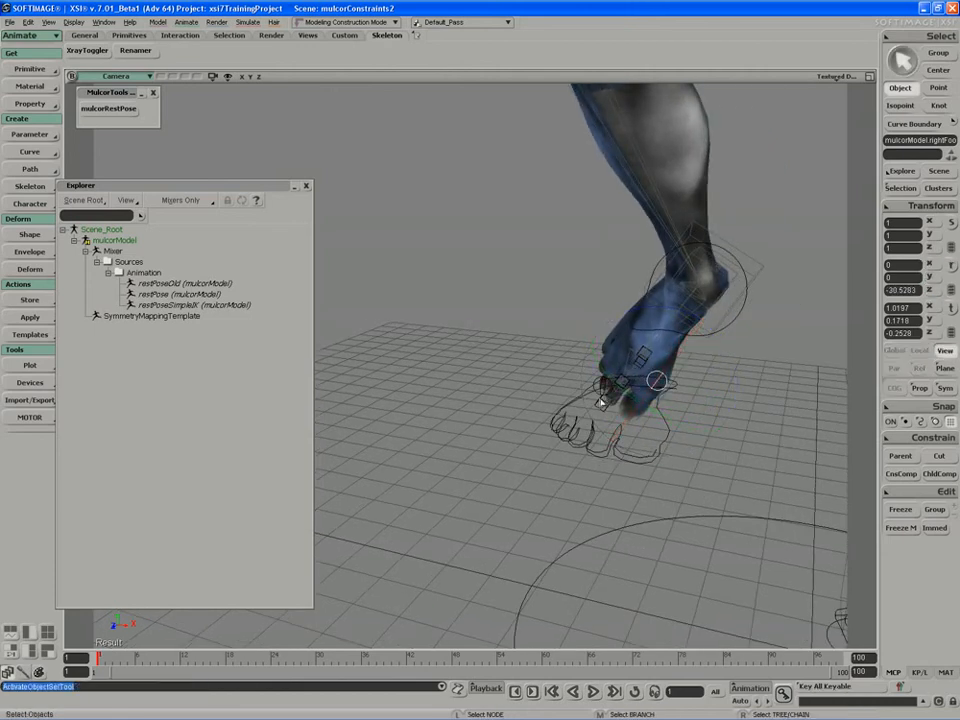
Step: Apply the stored rest pose via the mutuRestPose toolbar button
{"action": "left_click", "coordinate": [108, 108]}
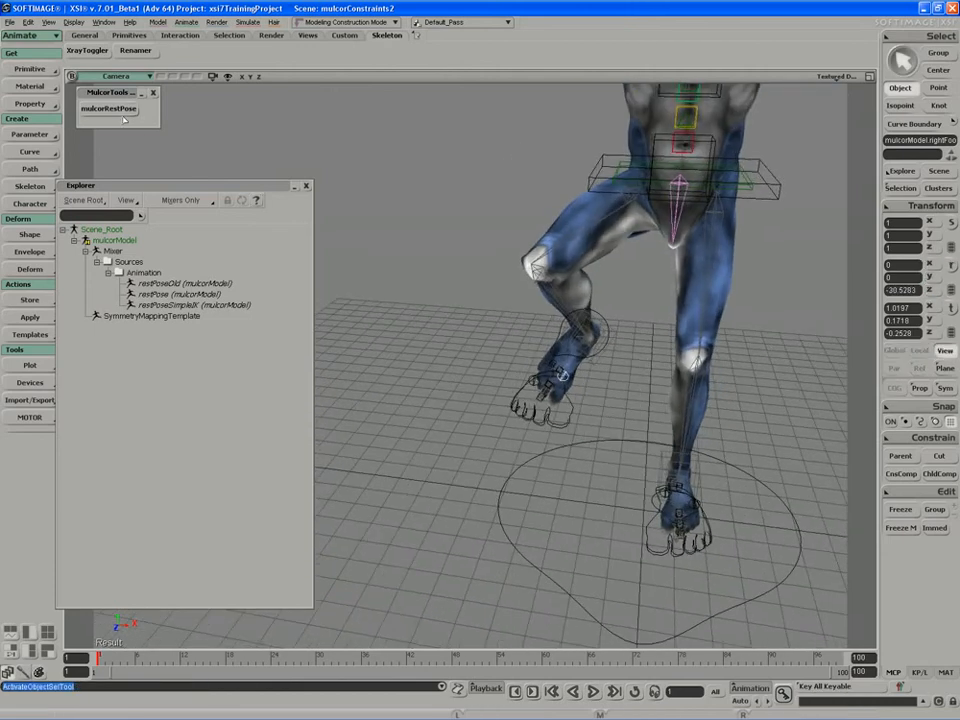